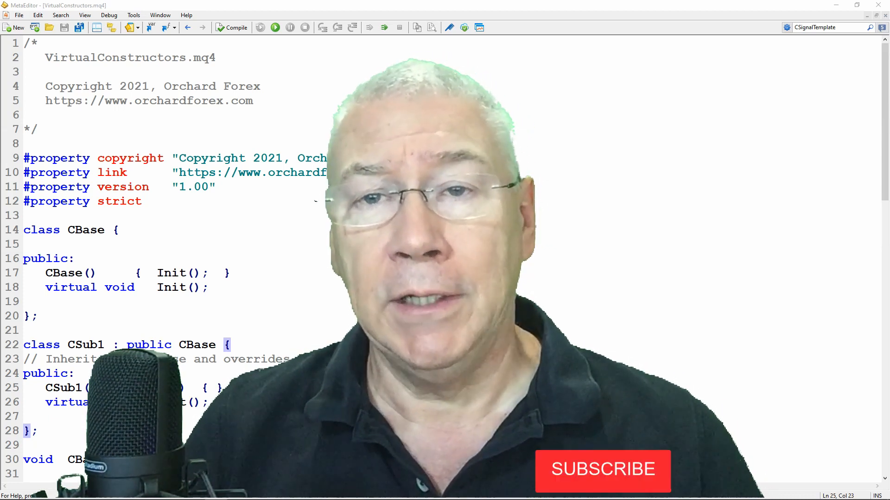
# Review the CBase constructor's Init call, CBase::Init's message, and CSub1's Init override and creation line
pyautogui.click(600, 482)
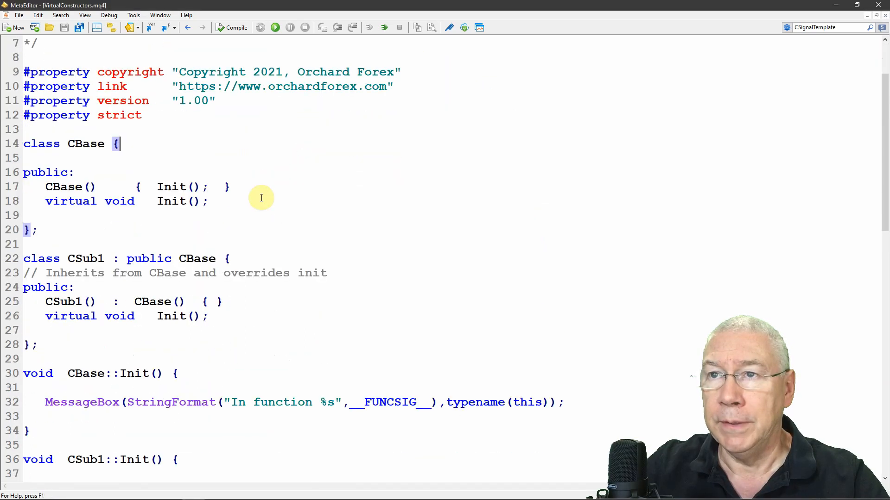
pyautogui.scroll(-3)
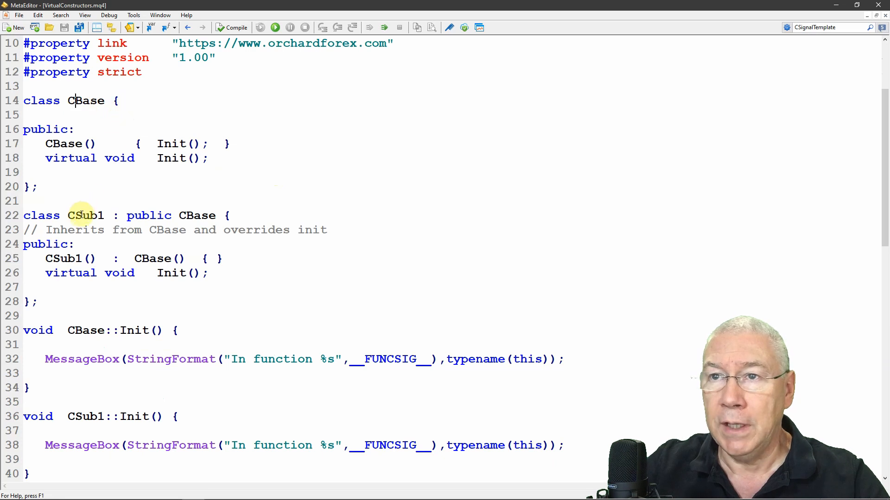
pyautogui.doubleClick(85, 215)
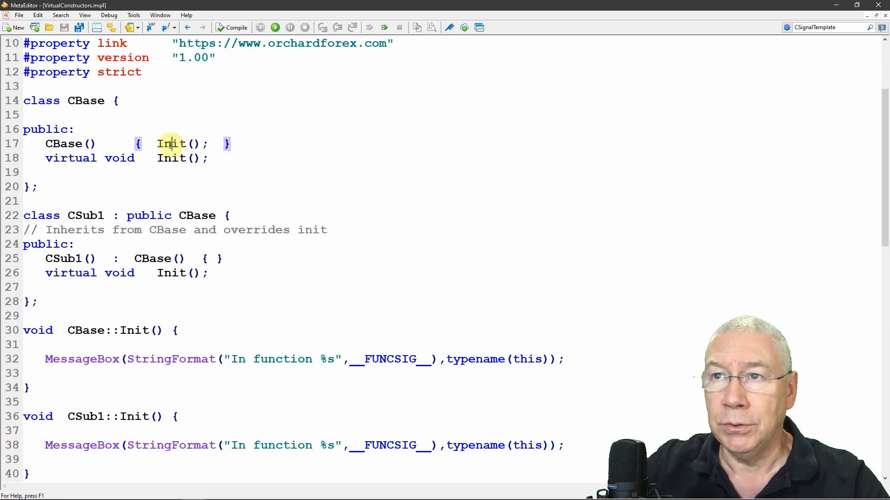
pyautogui.doubleClick(171, 144)
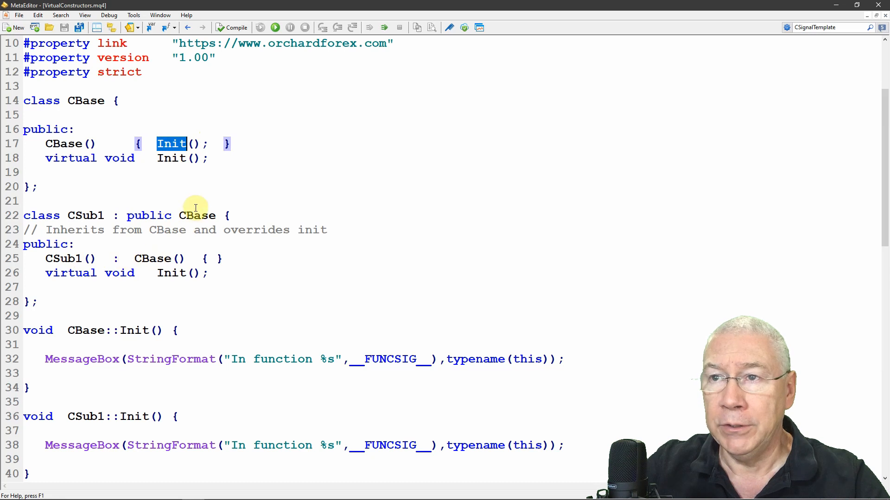
pyautogui.doubleClick(196, 215)
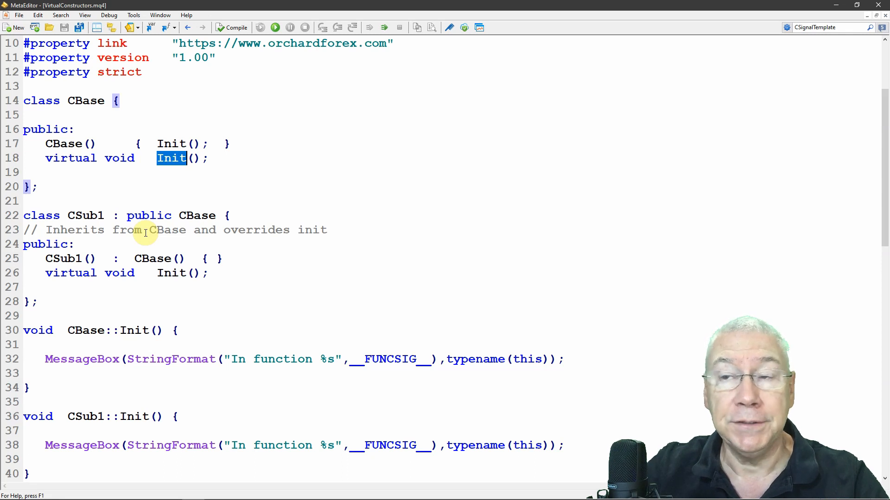
pyautogui.scroll(-3)
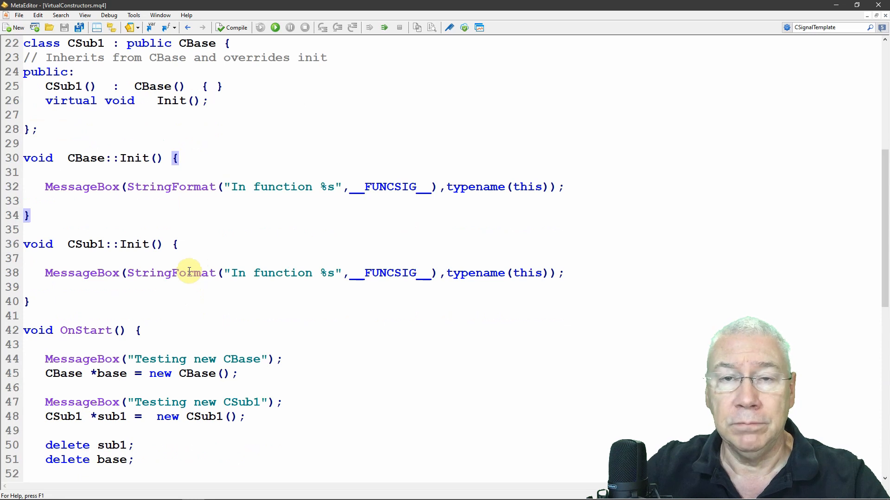
pyautogui.moveTo(292, 187)
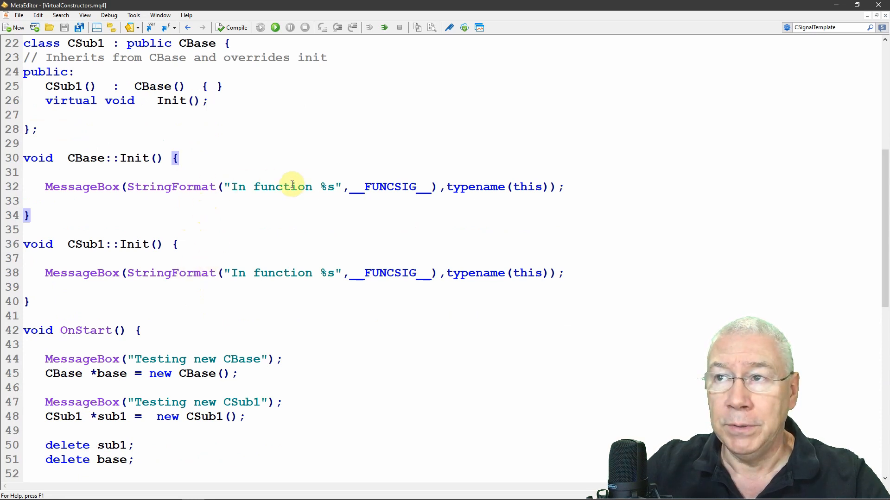
pyautogui.doubleClick(329, 188)
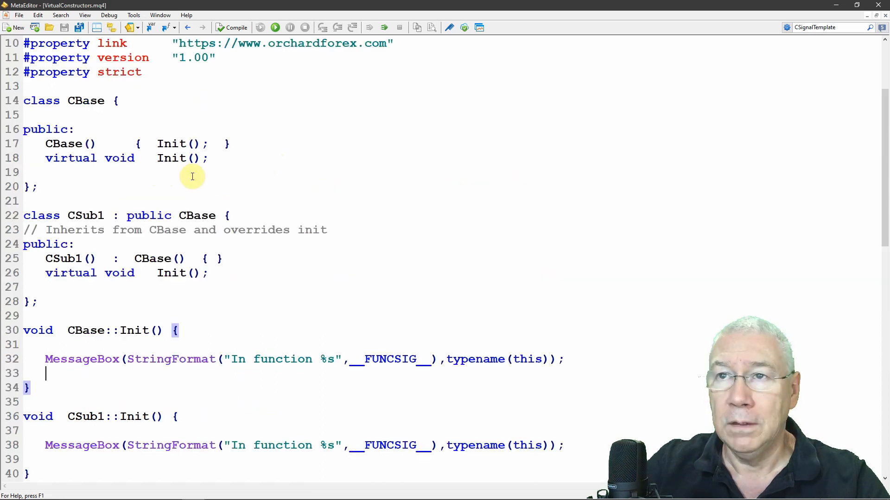
pyautogui.moveTo(249, 201)
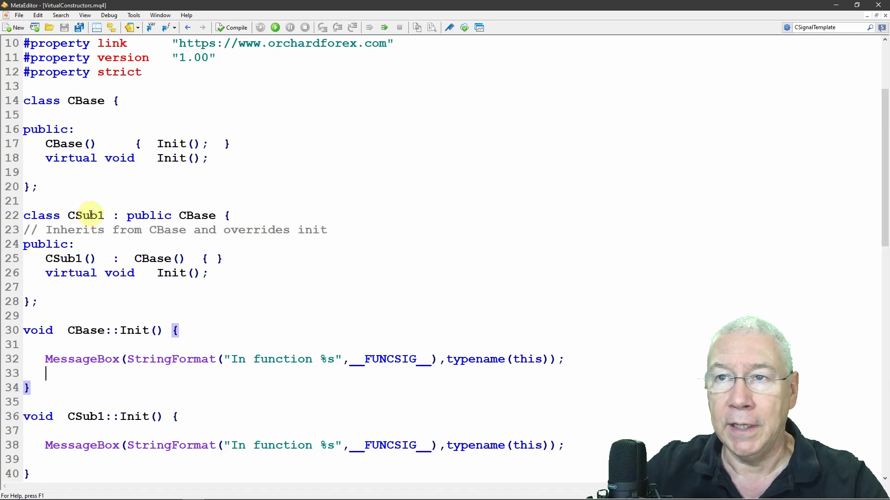
pyautogui.doubleClick(85, 215)
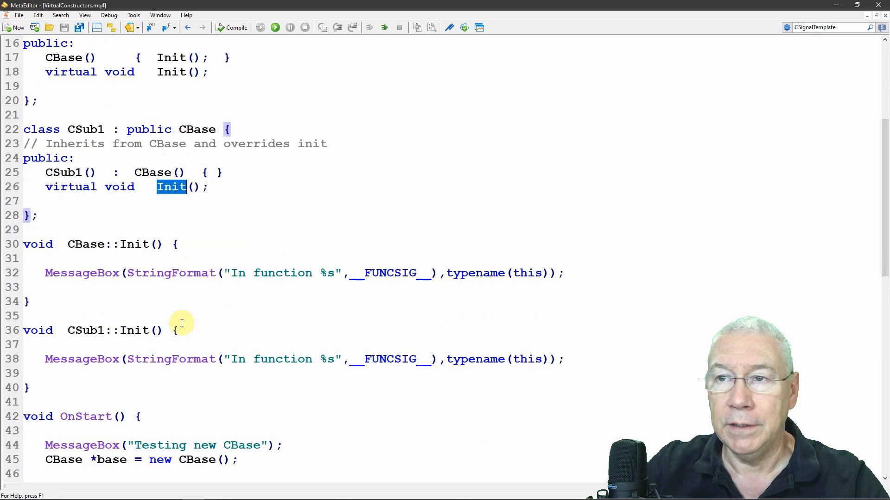
pyautogui.doubleClick(170, 360)
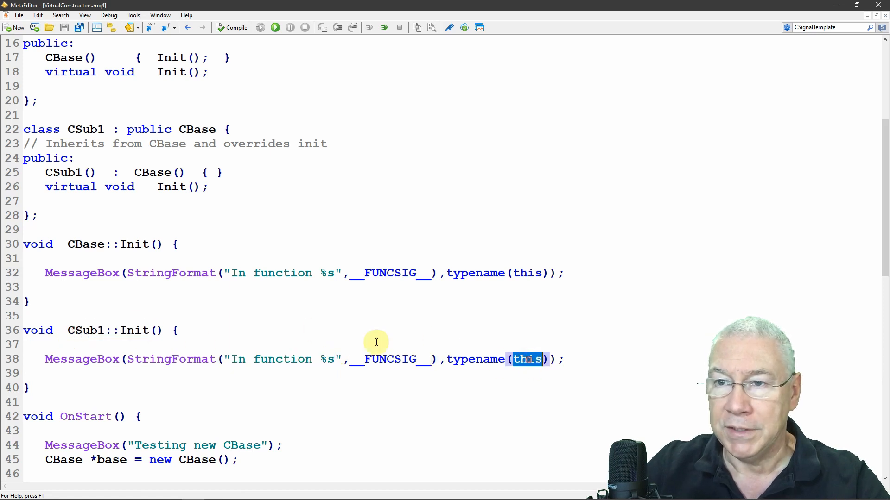
pyautogui.moveTo(218, 324)
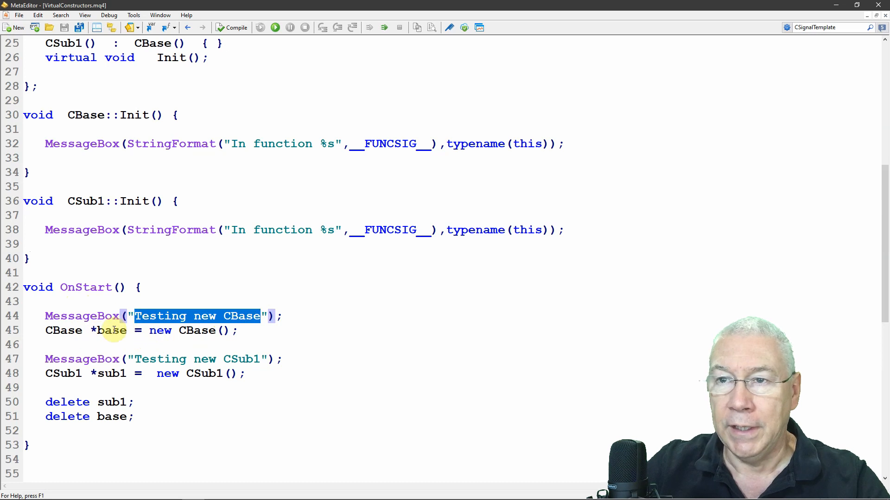
pyautogui.moveTo(102, 363)
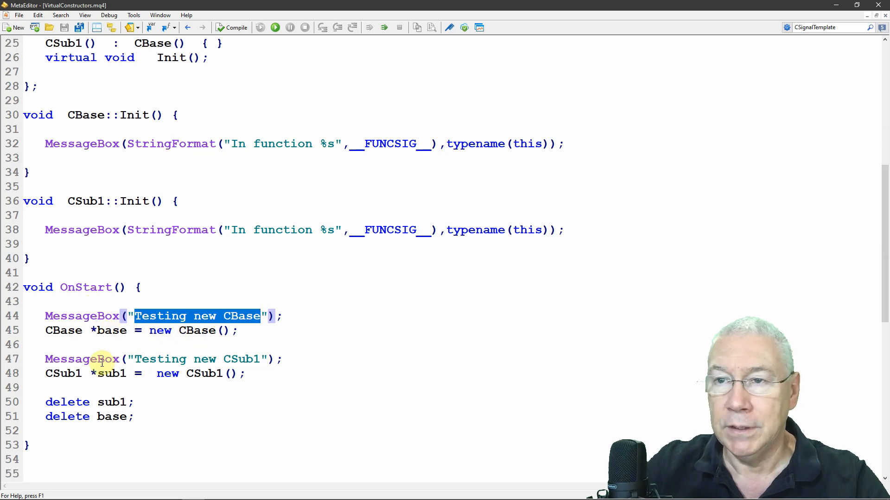
pyautogui.moveTo(253, 351)
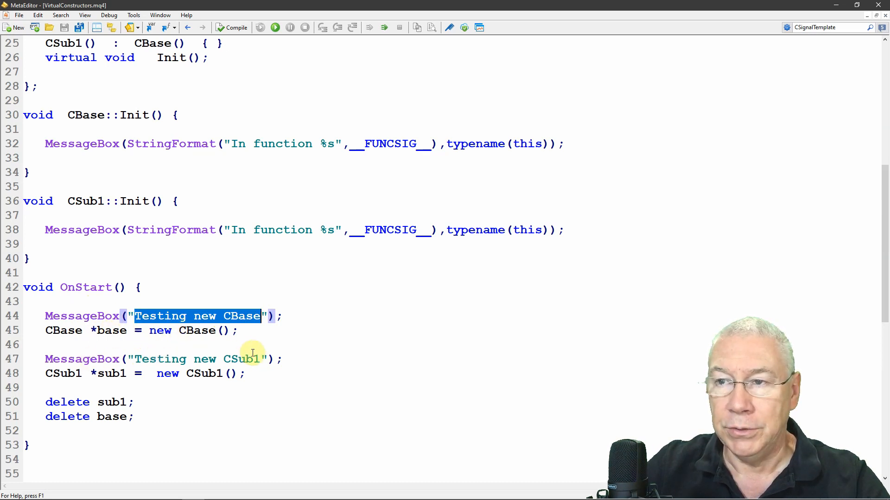
pyautogui.click(166, 383)
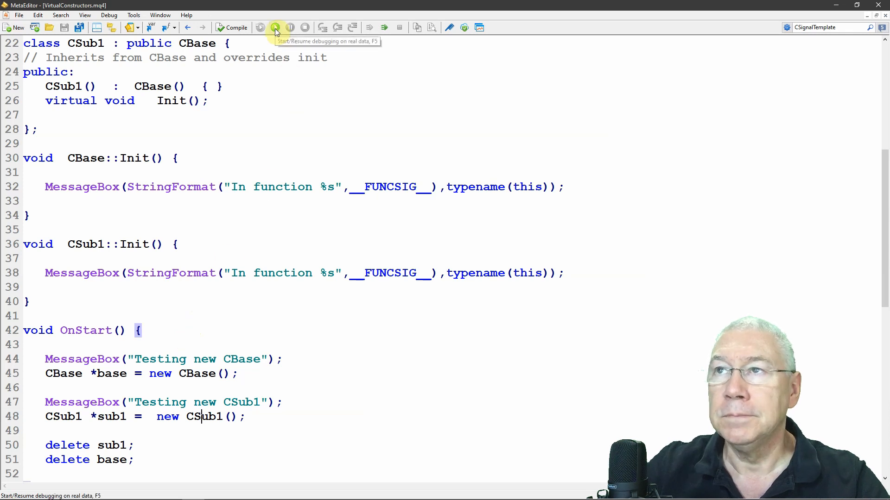
# Run the script and dismiss the Testing new CBase, CBase::Init, Testing new CSub1 and second CBase::Init messages
pyautogui.click(275, 27)
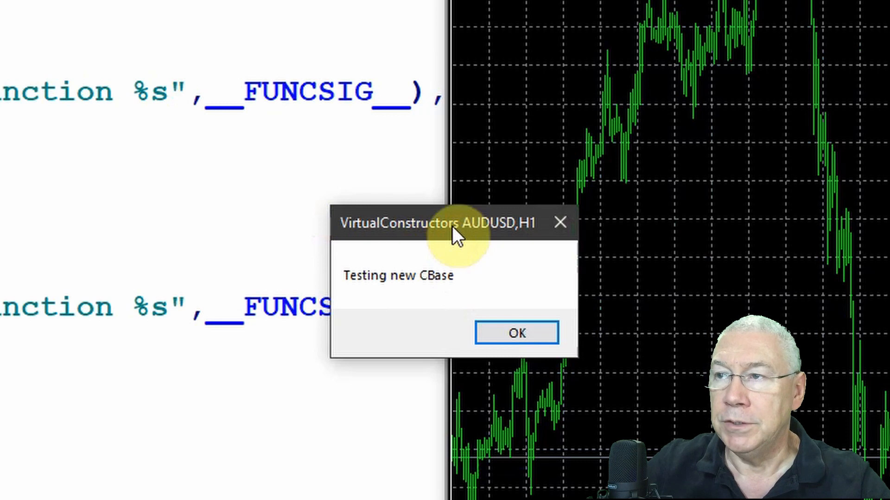
pyautogui.moveTo(445, 296)
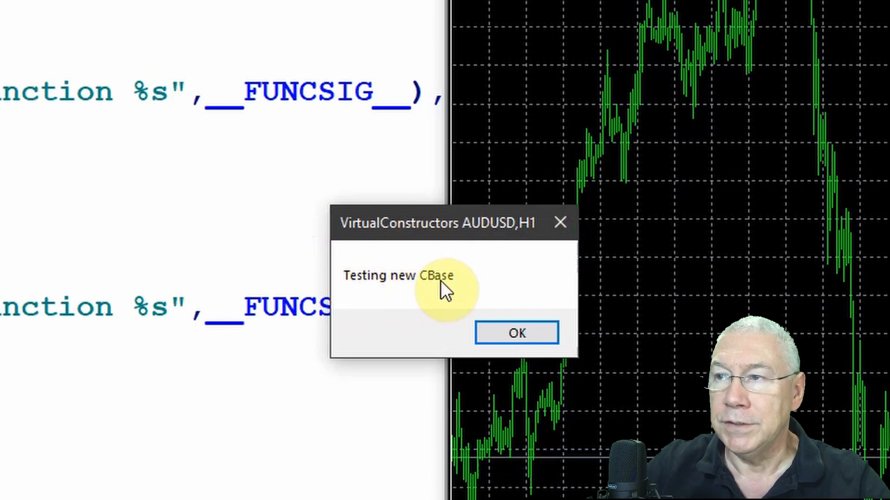
pyautogui.click(516, 333)
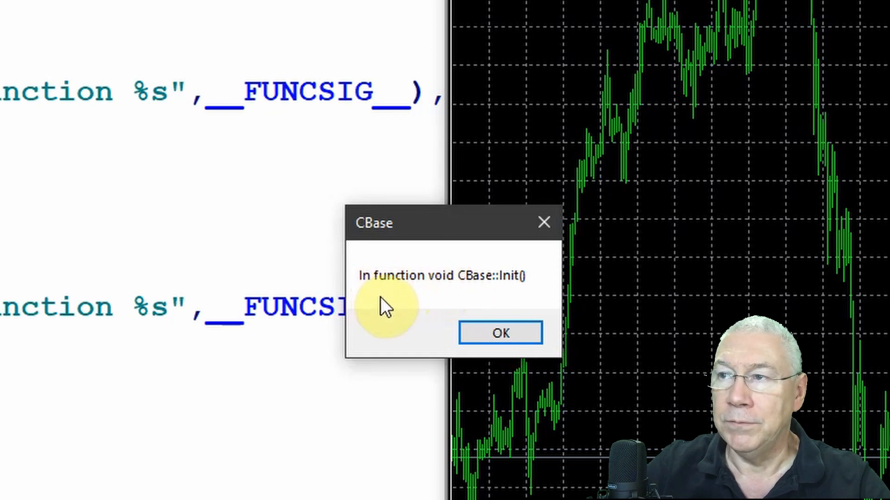
pyautogui.moveTo(382, 304)
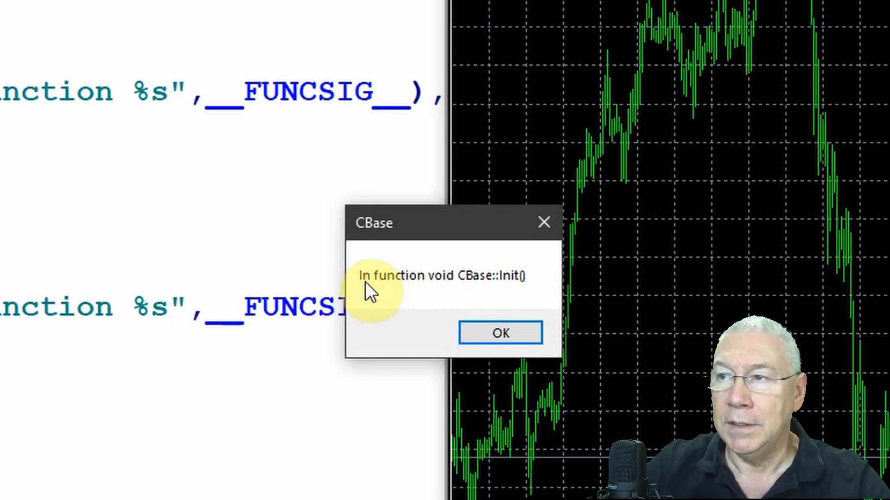
pyautogui.moveTo(405, 253)
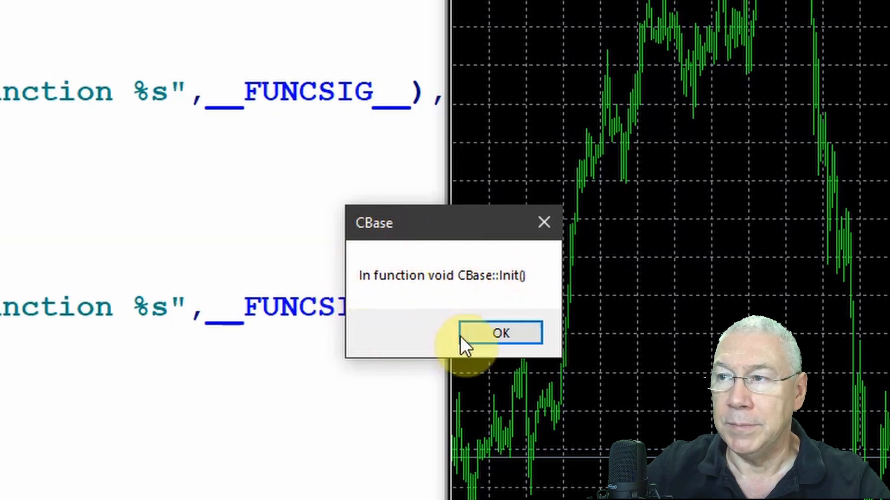
pyautogui.click(501, 333)
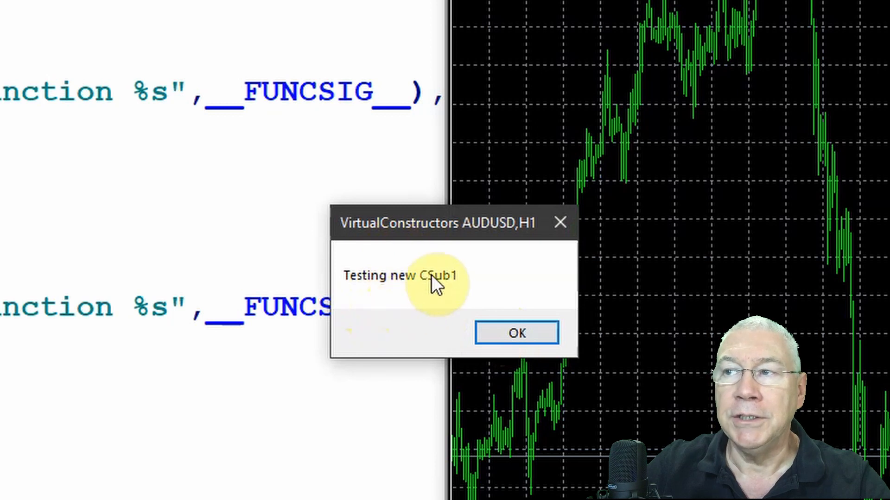
pyautogui.click(516, 332)
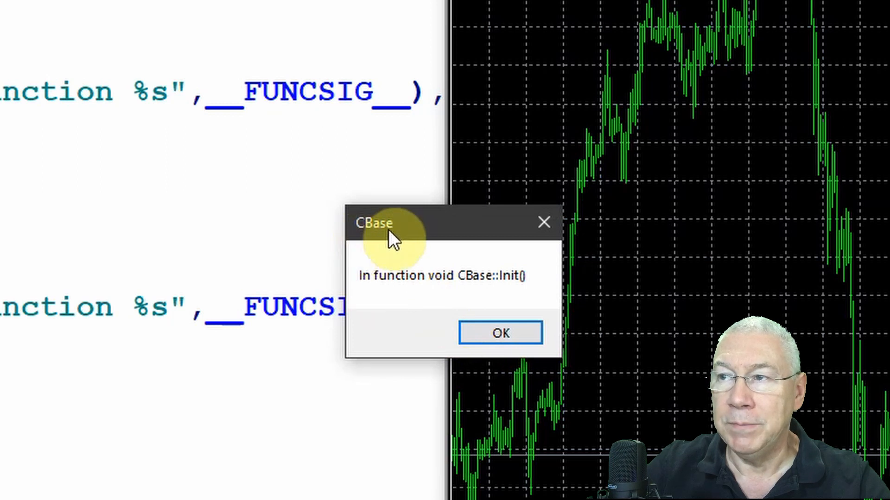
pyautogui.moveTo(465, 289)
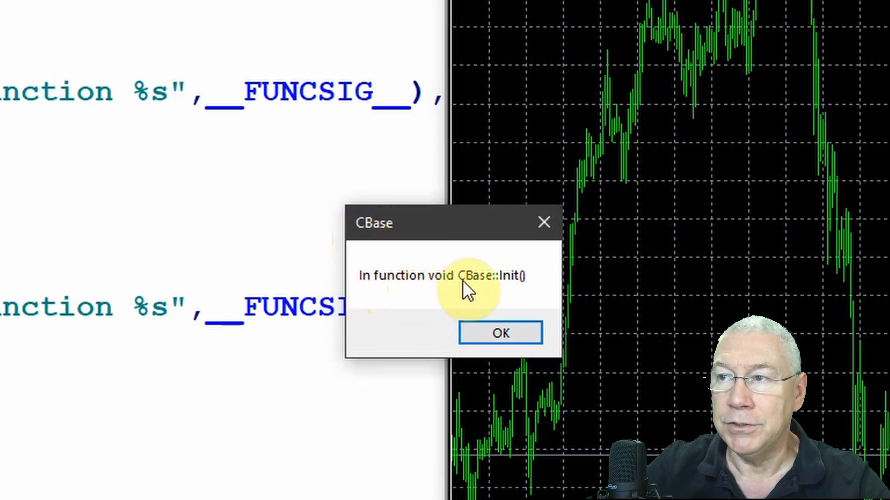
pyautogui.click(499, 332)
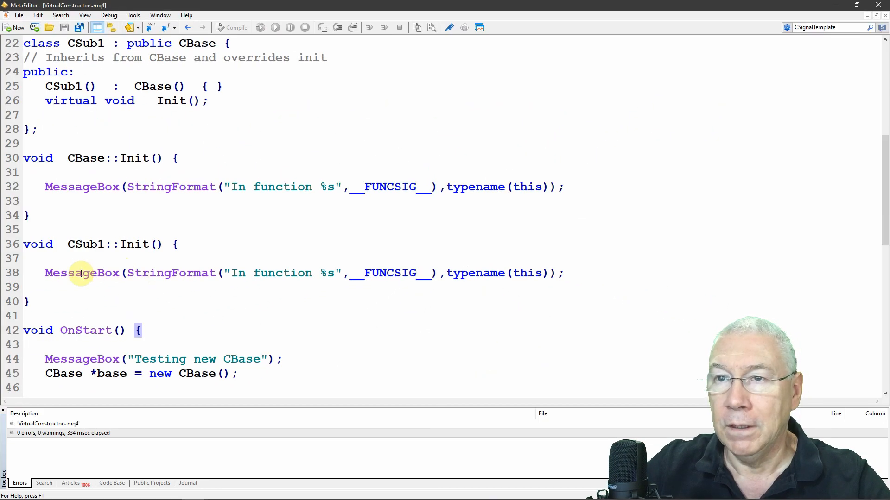
pyautogui.moveTo(45, 273); pyautogui.dragTo(227, 273)
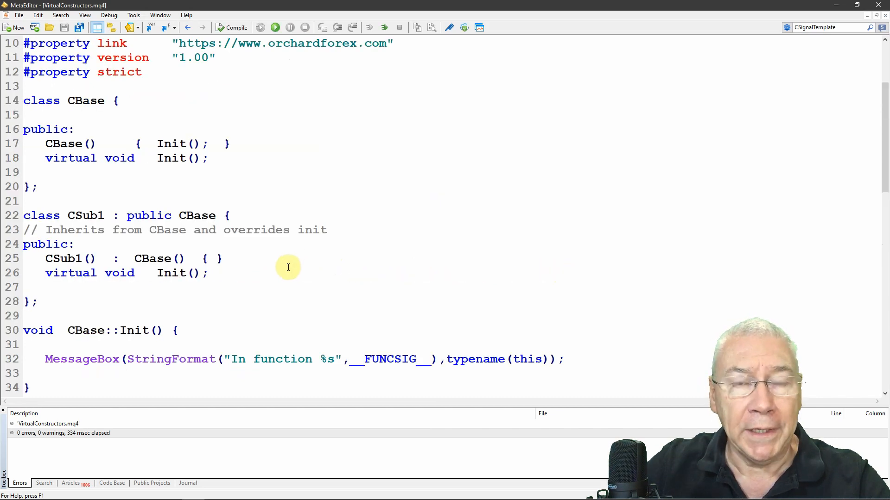
pyautogui.moveTo(294, 278)
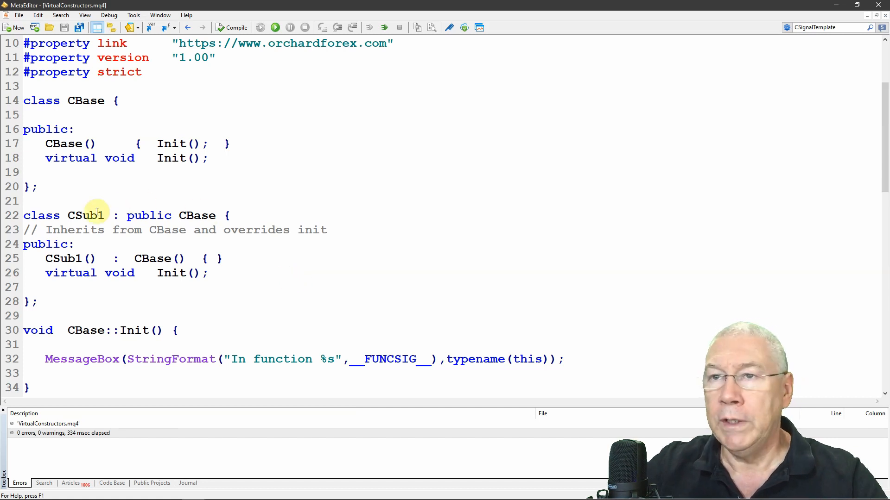
pyautogui.moveTo(45, 144); pyautogui.dragTo(227, 143)
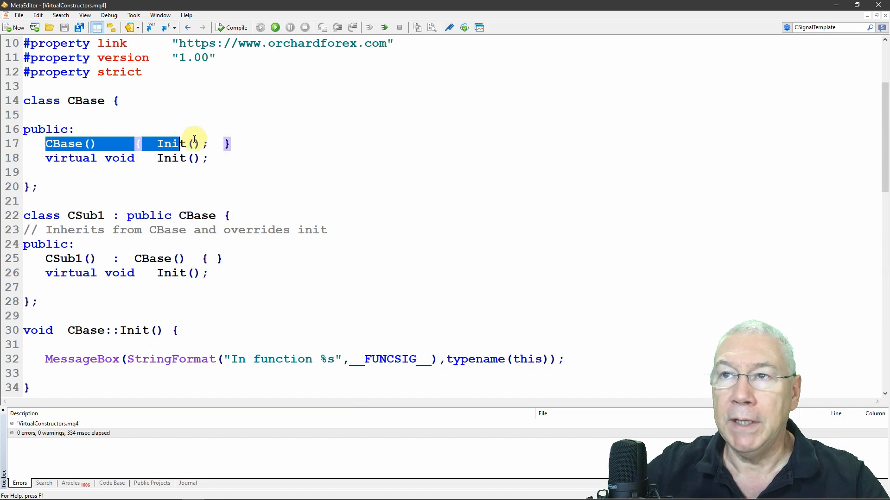
pyautogui.click(71, 215)
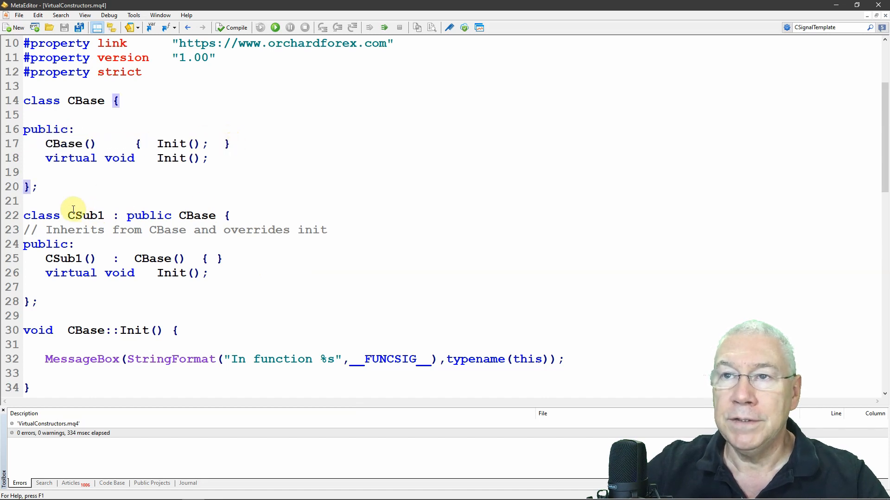
pyautogui.moveTo(67, 215); pyautogui.dragTo(227, 215)
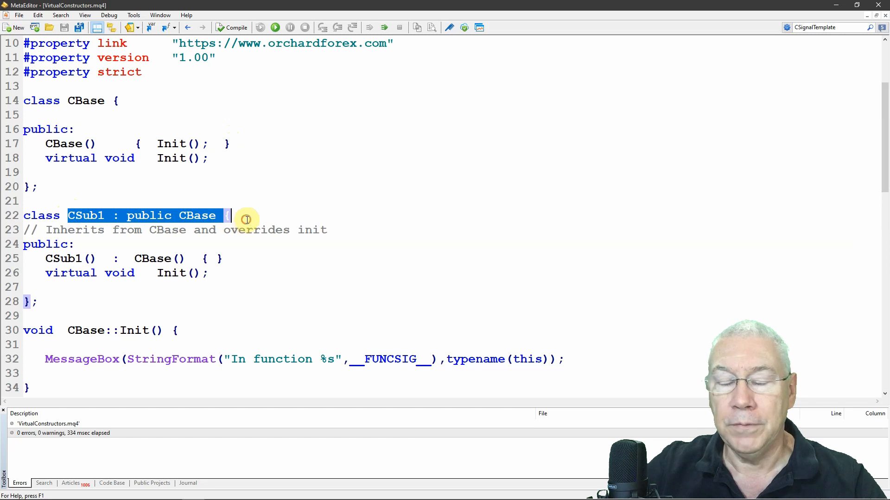
pyautogui.moveTo(246, 219)
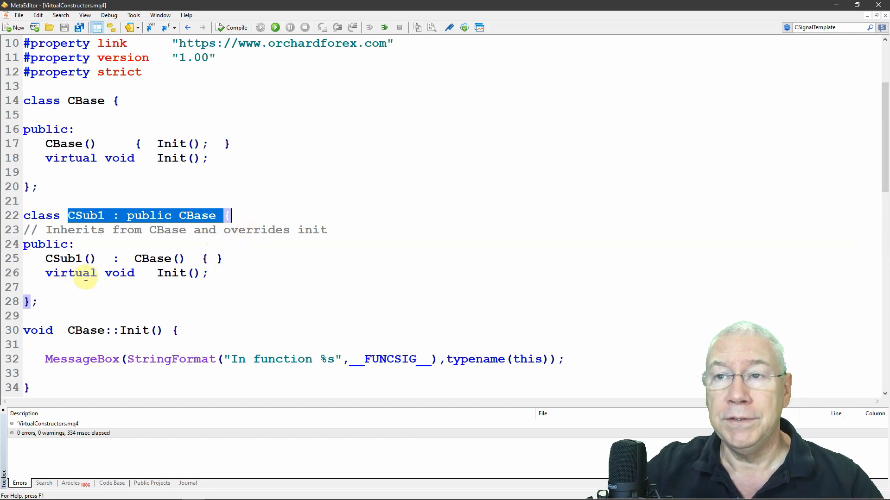
pyautogui.doubleClick(171, 273)
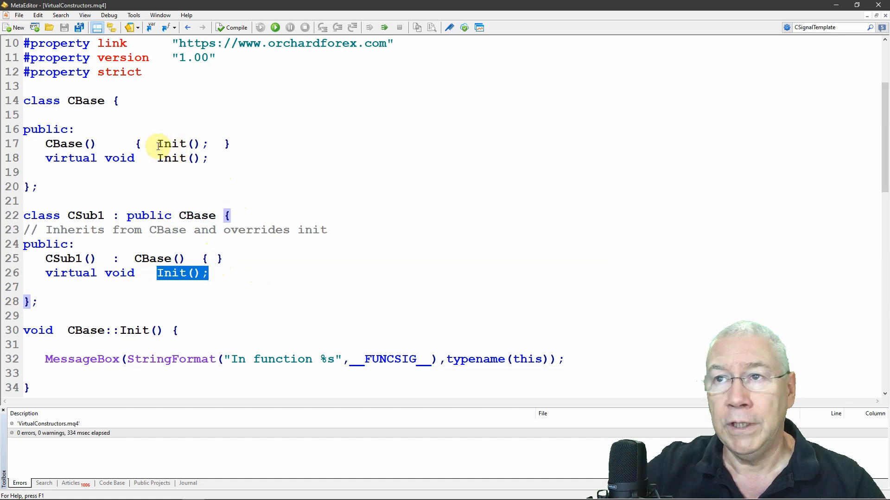
pyautogui.doubleClick(170, 143)
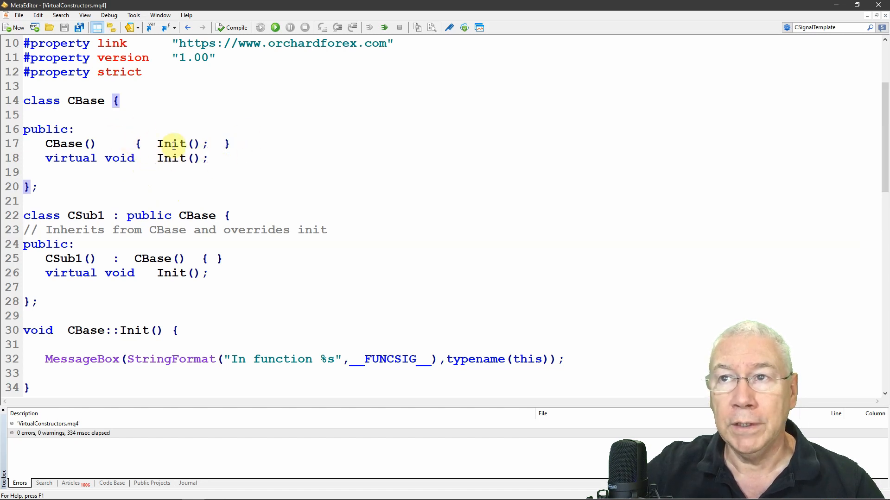
pyautogui.doubleClick(171, 157)
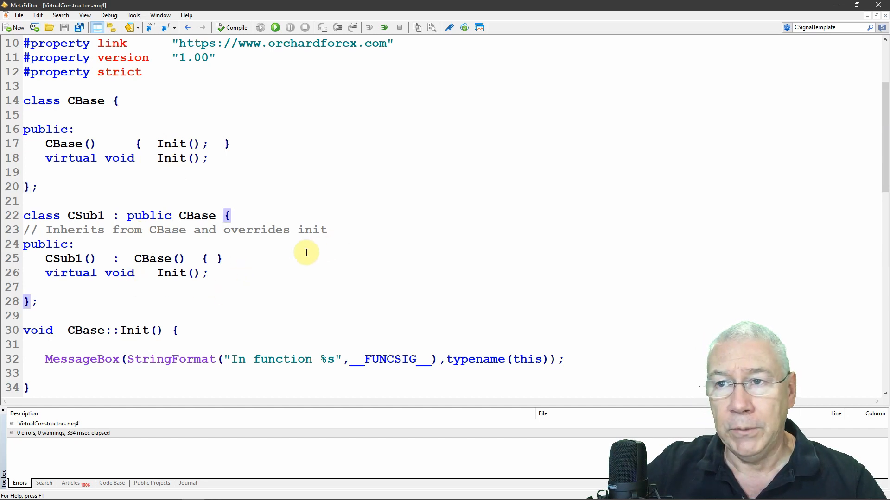
pyautogui.moveTo(259, 260)
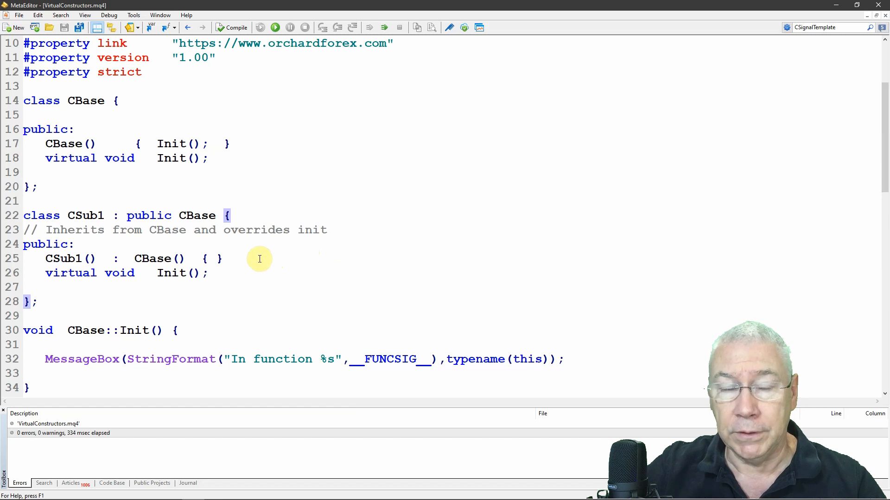
pyautogui.click(224, 259)
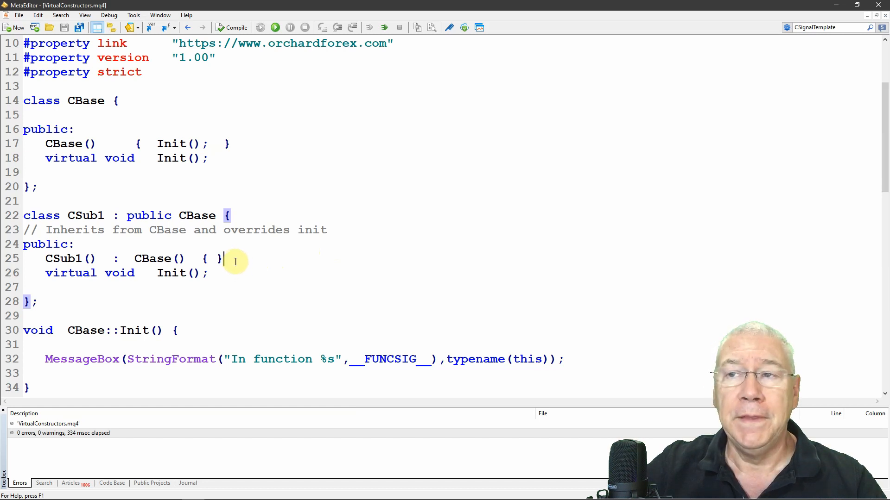
pyautogui.moveTo(258, 259)
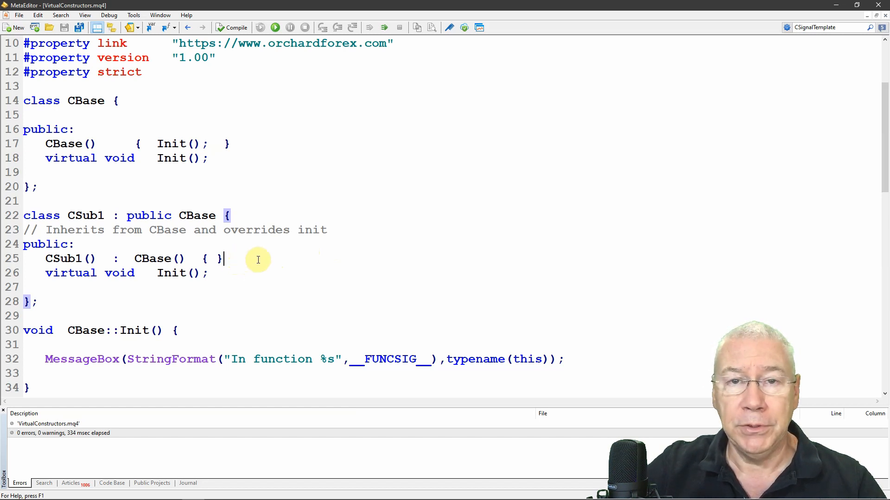
pyautogui.moveTo(253, 265)
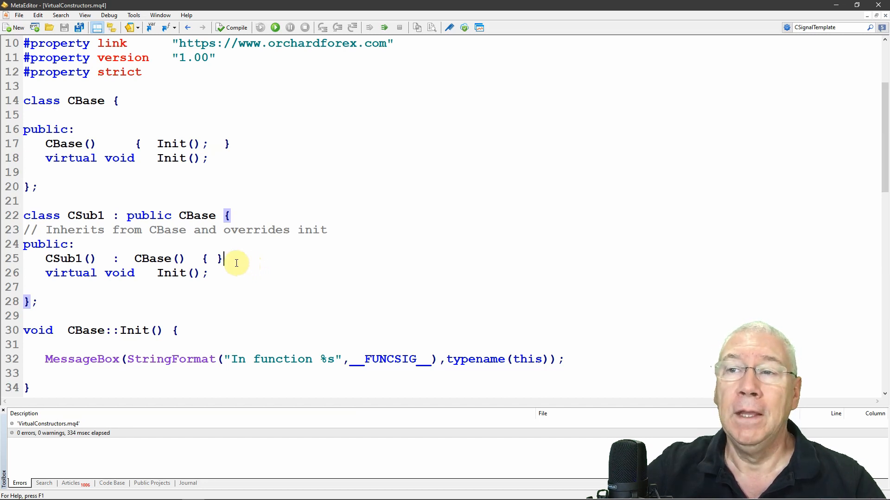
pyautogui.moveTo(246, 253)
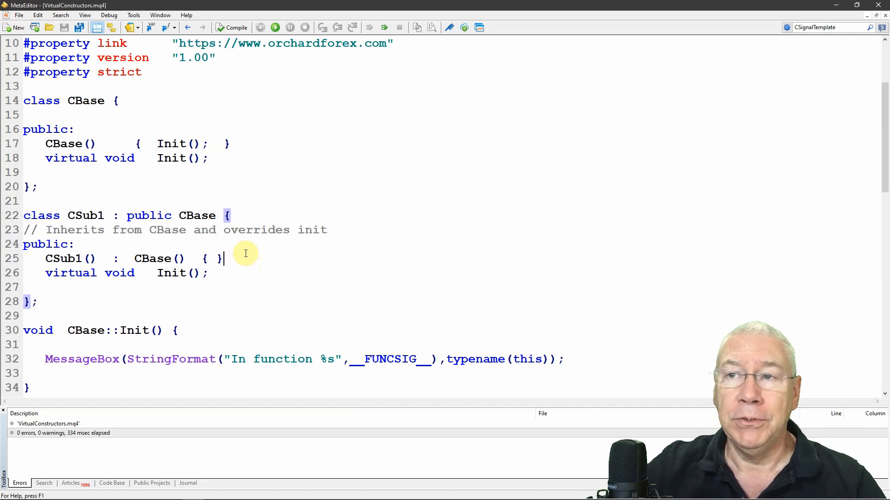
# Add an Init(); call inside the CSub1 constructor body
pyautogui.write('In')
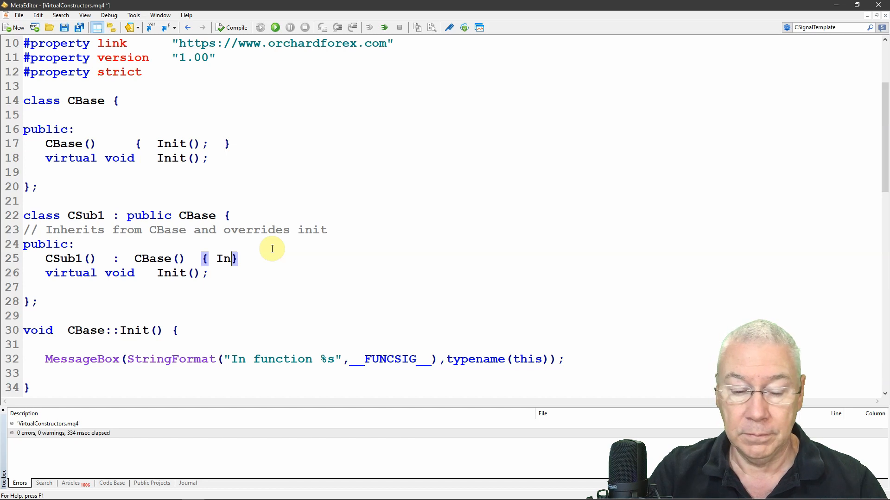
pyautogui.write('it();')
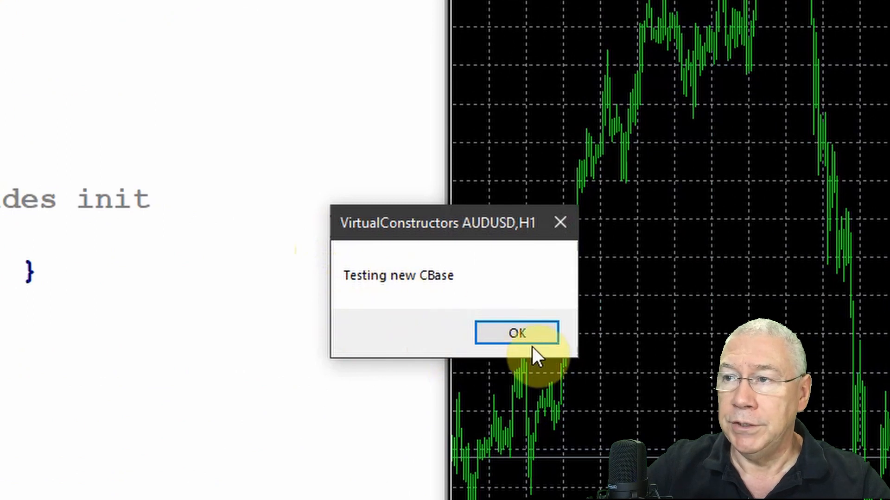
# Dismiss the Testing new CBase, CBase::Init, Testing new CSub1, CBase::Init and CSub1::Init messages
pyautogui.click(517, 333)
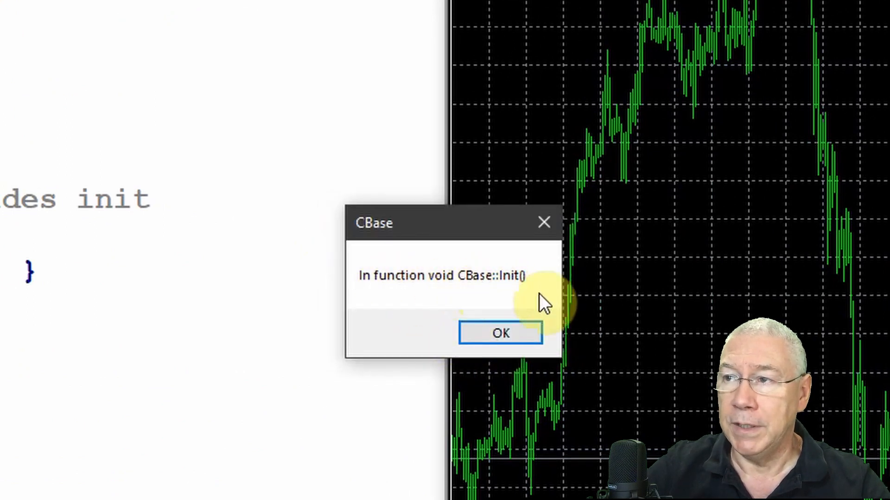
pyautogui.click(499, 332)
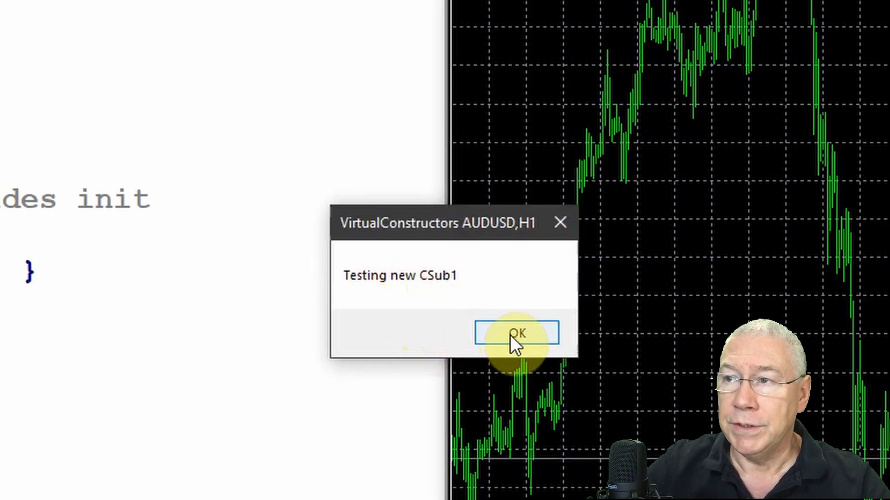
pyautogui.click(517, 333)
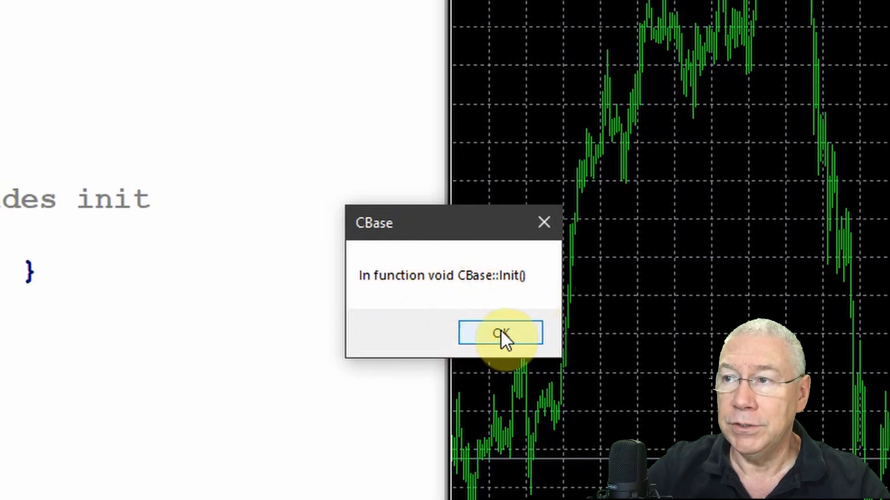
pyautogui.click(498, 333)
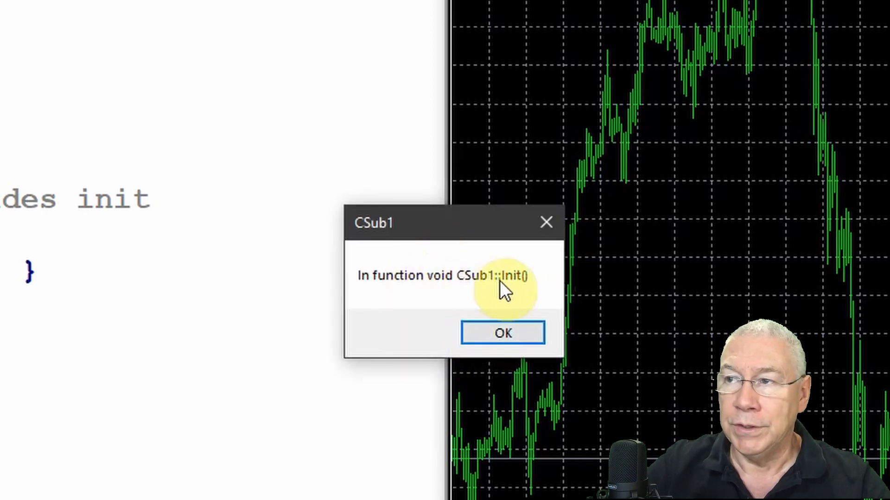
pyautogui.click(503, 332)
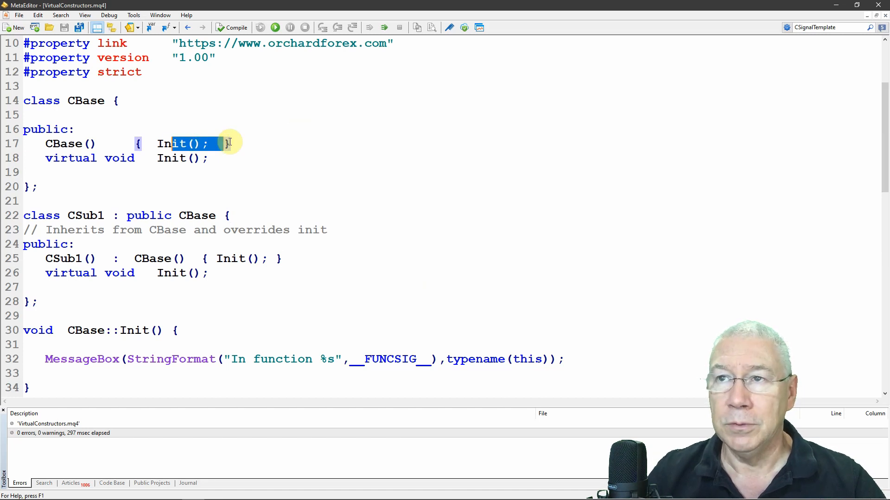
# Remove Init() from both constructors and call sub1.Init() in OnStart after creating the CSub1 object
pyautogui.press('Delete')
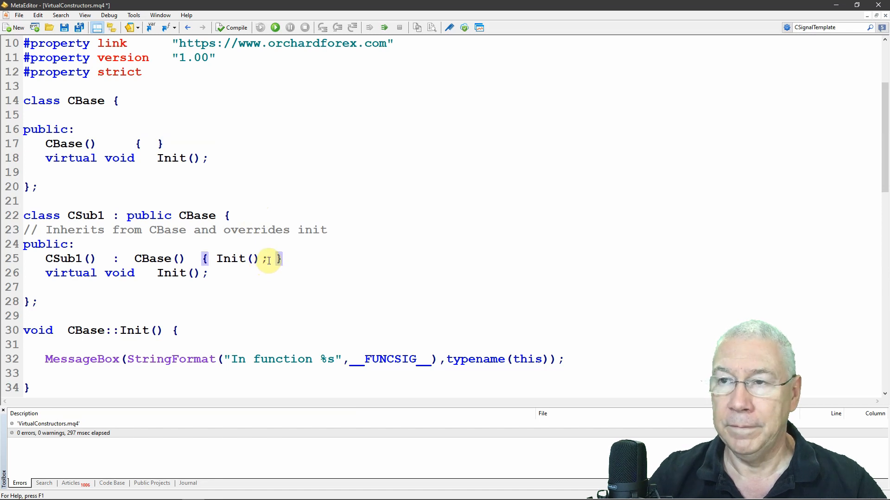
pyautogui.press('Delete')
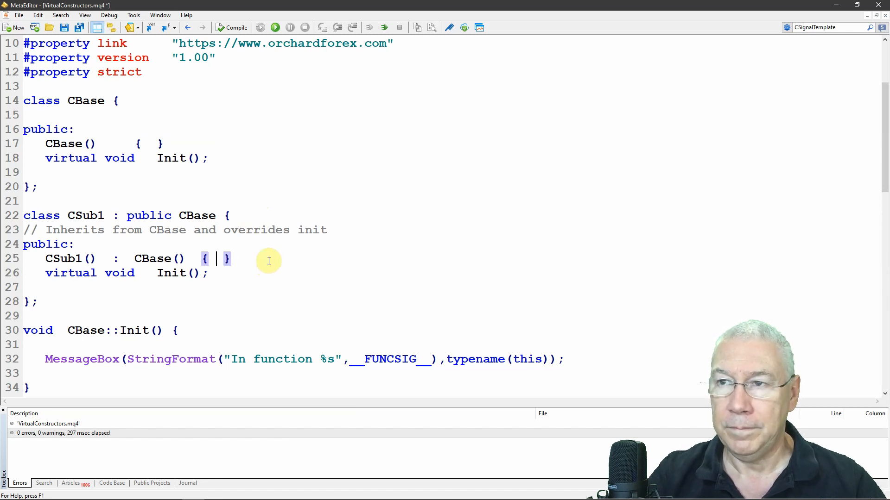
pyautogui.scroll(-3)
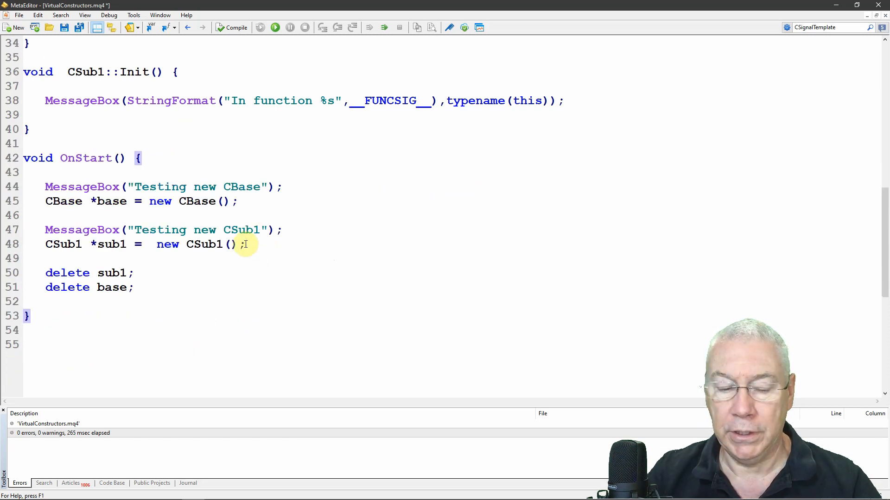
pyautogui.write('sub1.Init();')
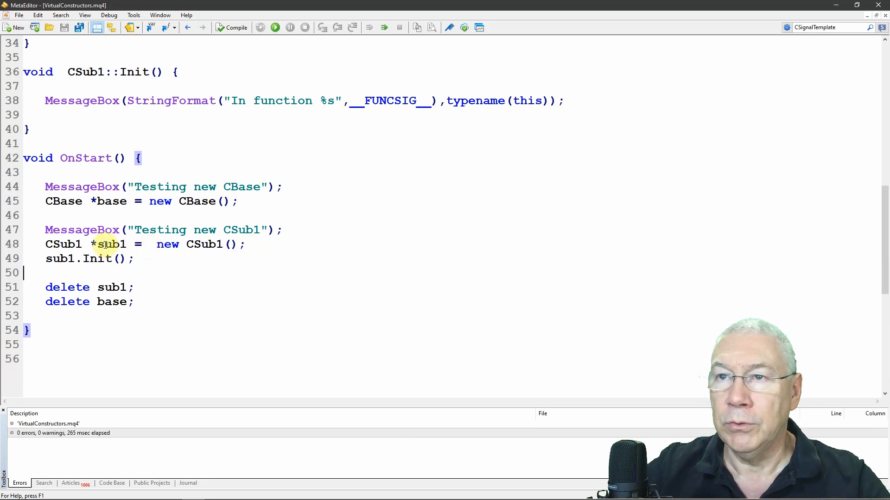
pyautogui.doubleClick(110, 245)
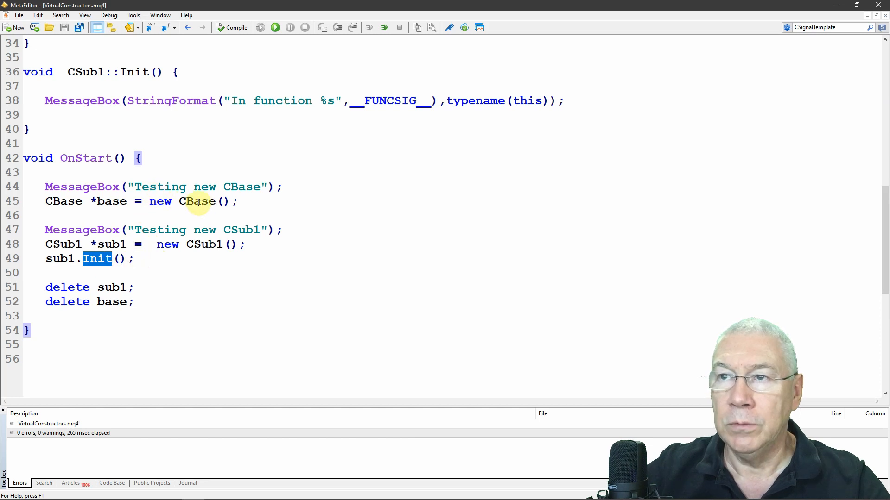
pyautogui.doubleClick(195, 202)
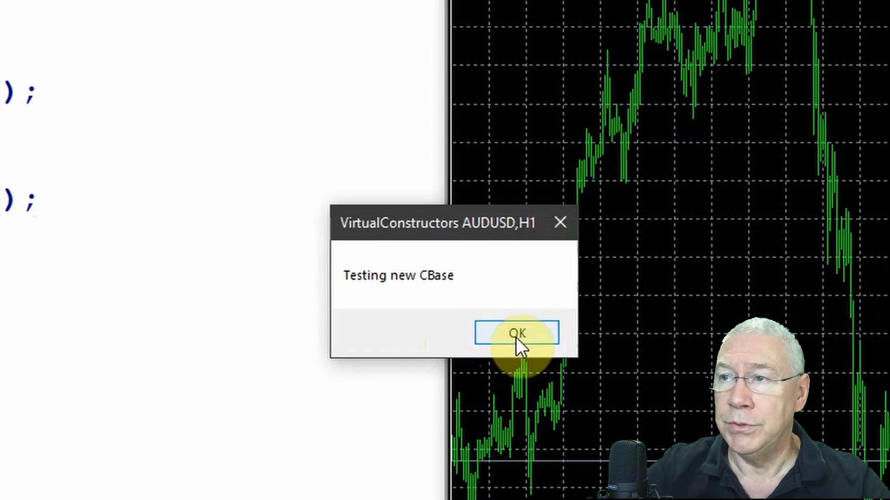
# Dismiss the Testing new CSub1 and CSub1::Init messages from the rerun
pyautogui.click(516, 333)
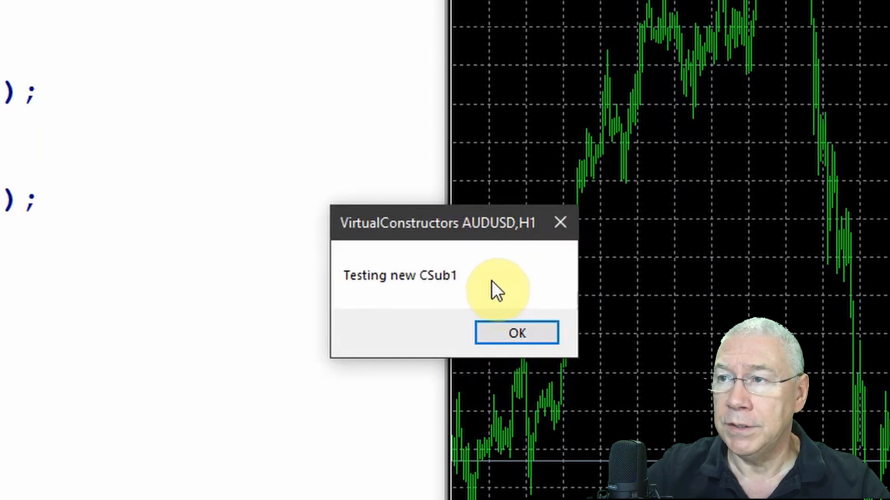
pyautogui.click(516, 334)
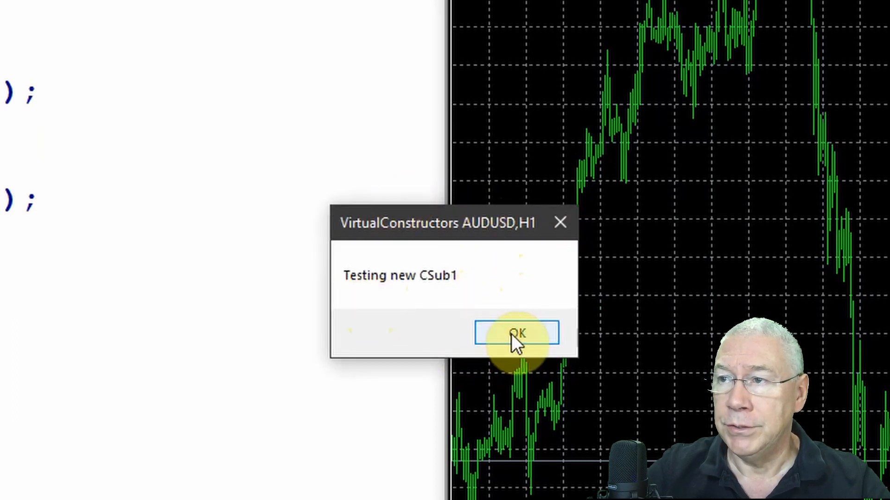
pyautogui.click(516, 333)
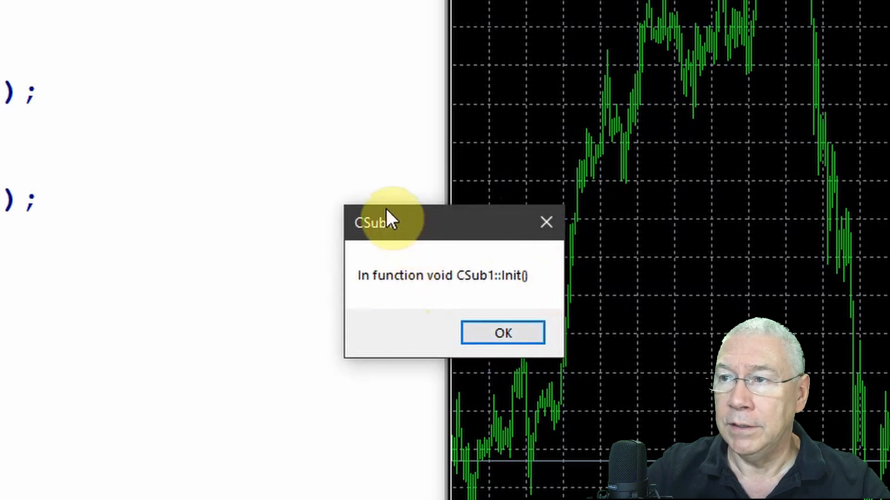
pyautogui.moveTo(482, 295)
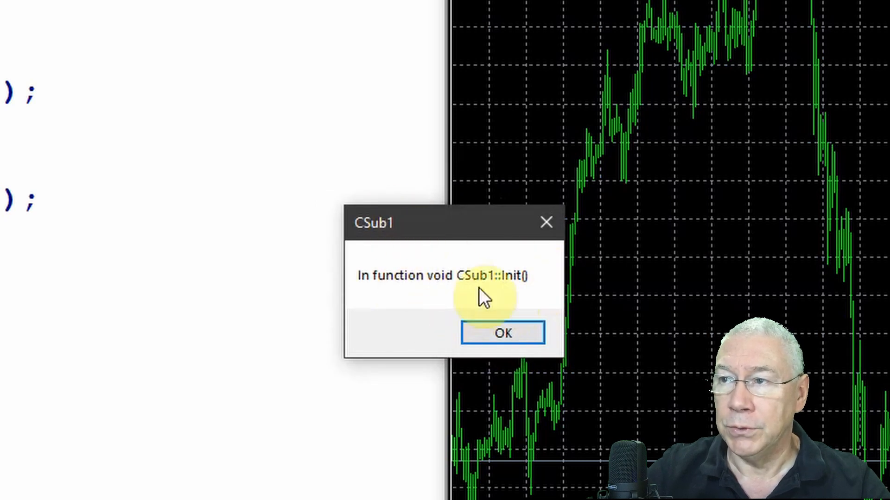
pyautogui.click(502, 333)
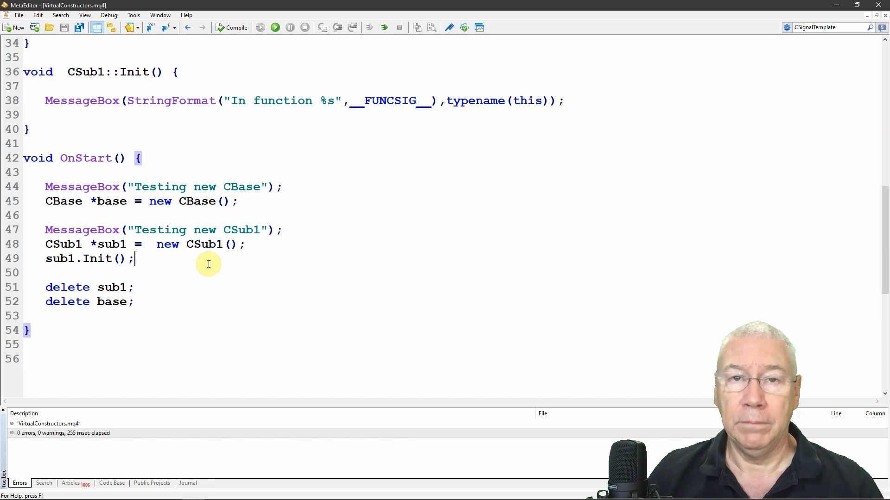
pyautogui.moveTo(247, 258)
pyautogui.write('CBase*   New()')
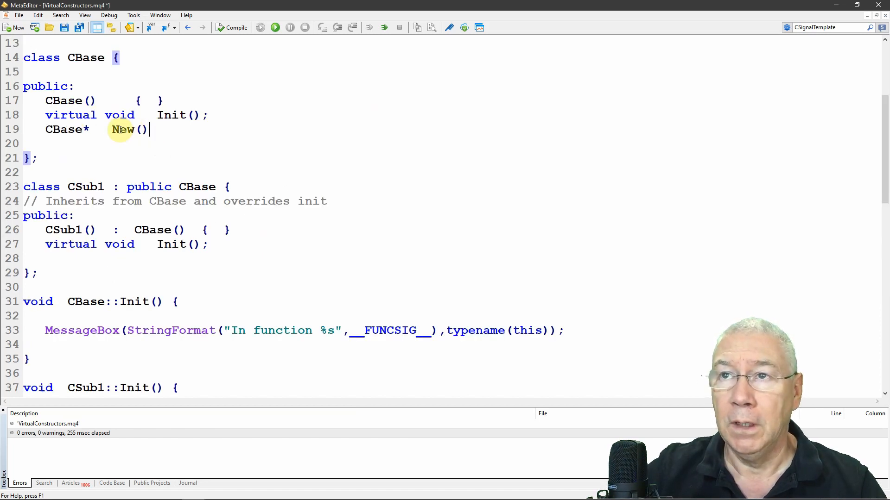
# Give CBase a New() factory body that creates a CBase object, calls obj.Init() and returns it
pyautogui.doubleClick(122, 128)
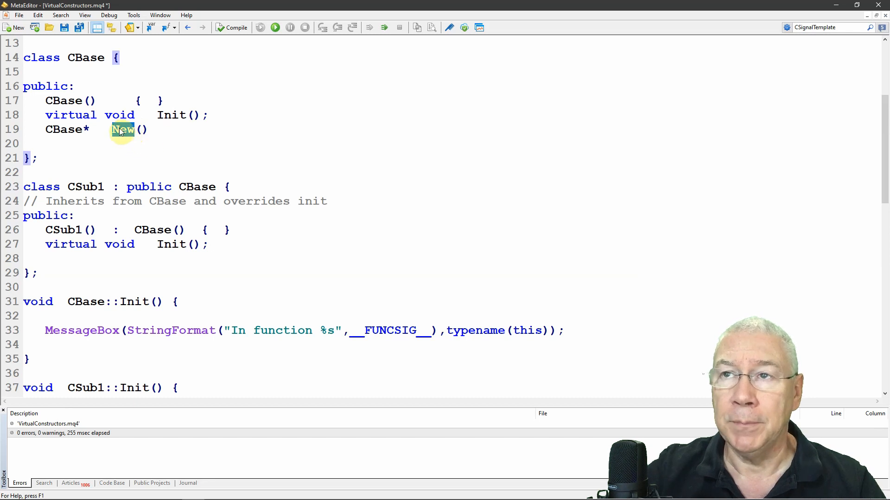
pyautogui.doubleClick(123, 130)
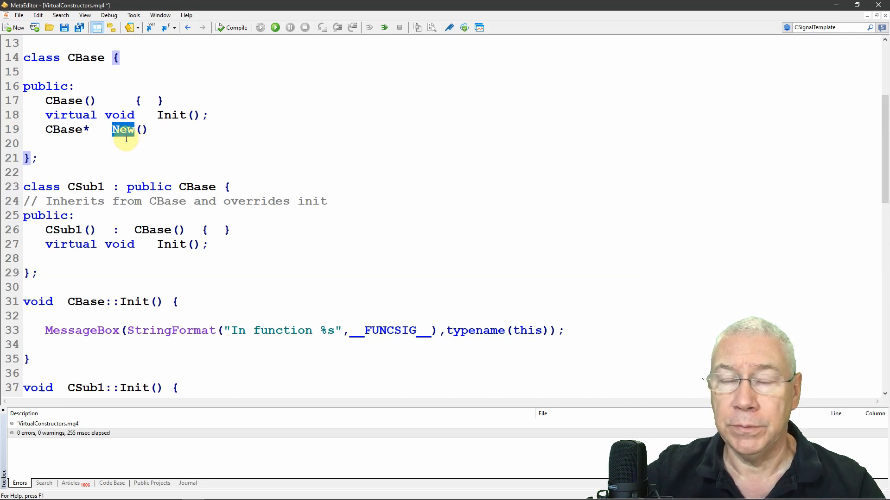
pyautogui.click(131, 128)
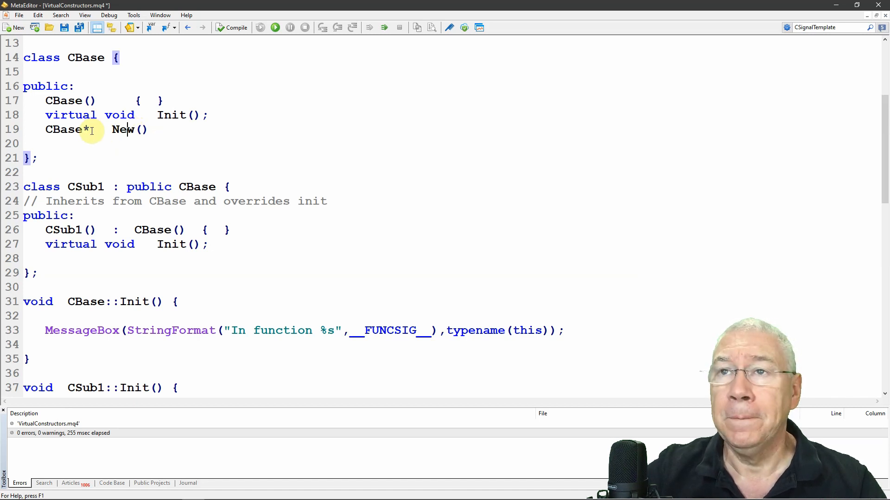
pyautogui.doubleClick(63, 129)
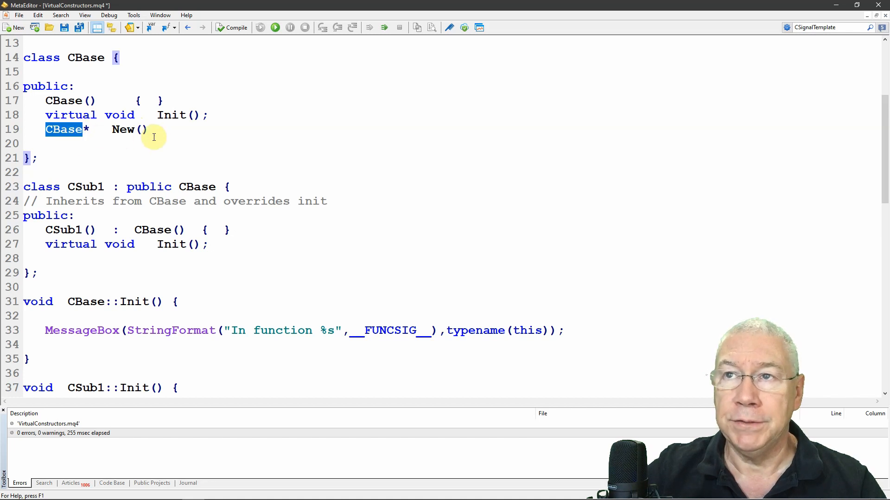
pyautogui.click(193, 139)
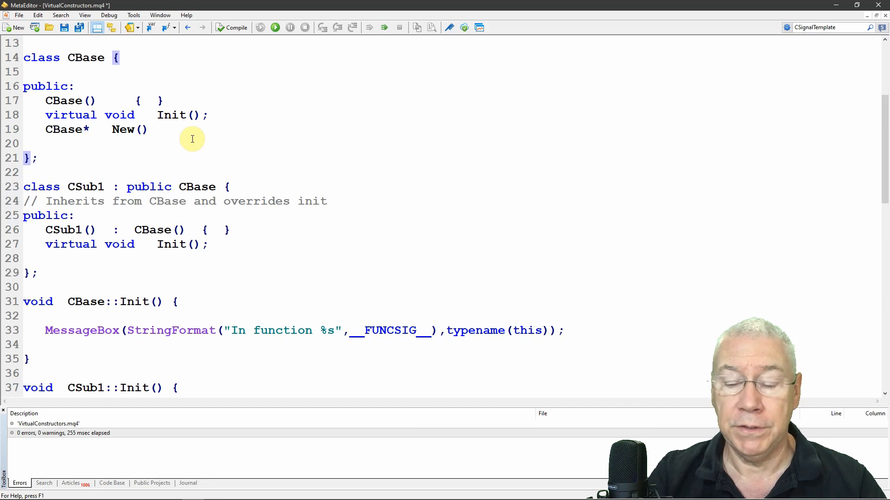
pyautogui.write('{ CBase* obj - new CBase(); obj.Init(); return(obj); }')
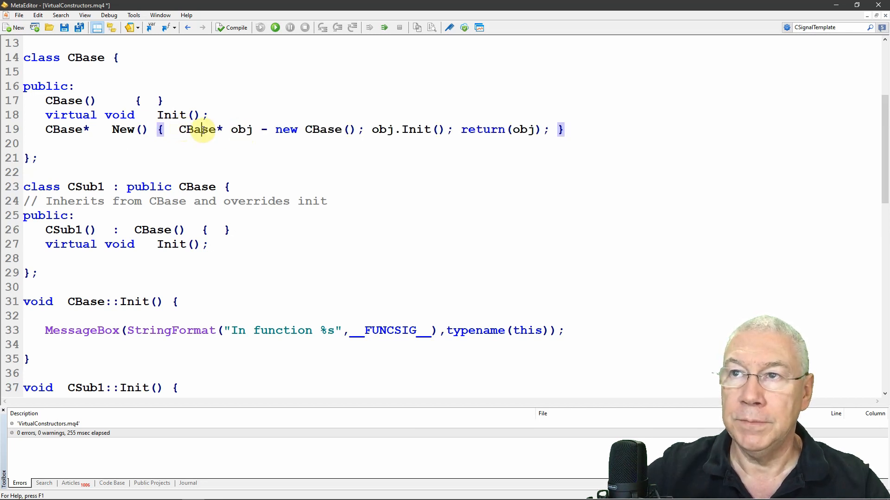
# Correct the '=' assignment in New() and make the factory static
pyautogui.doubleClick(199, 129)
pyautogui.write('=')
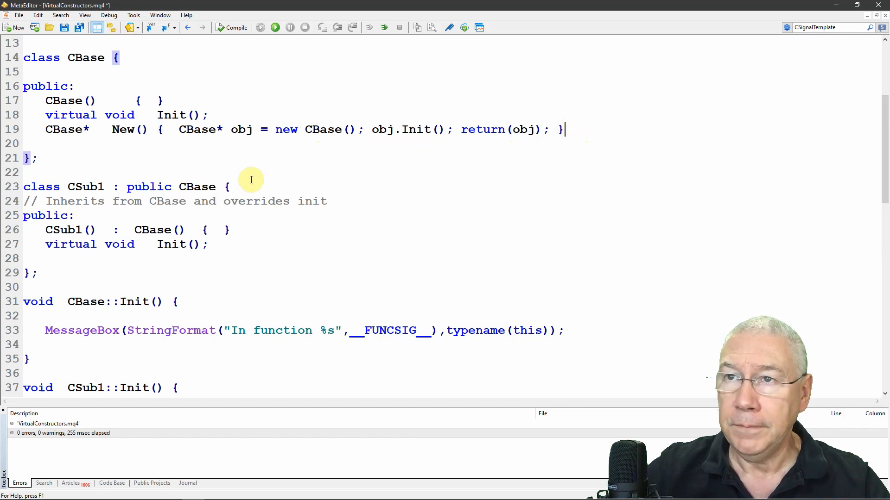
pyautogui.moveTo(116, 130)
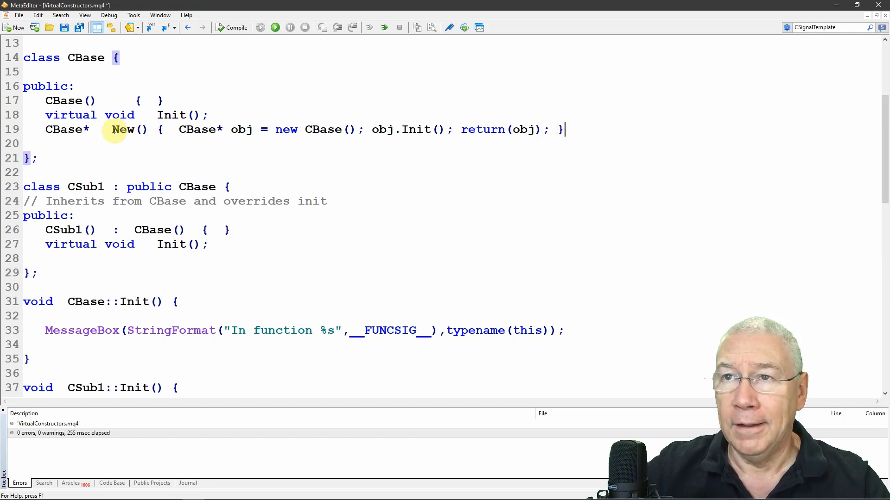
pyautogui.moveTo(135, 149)
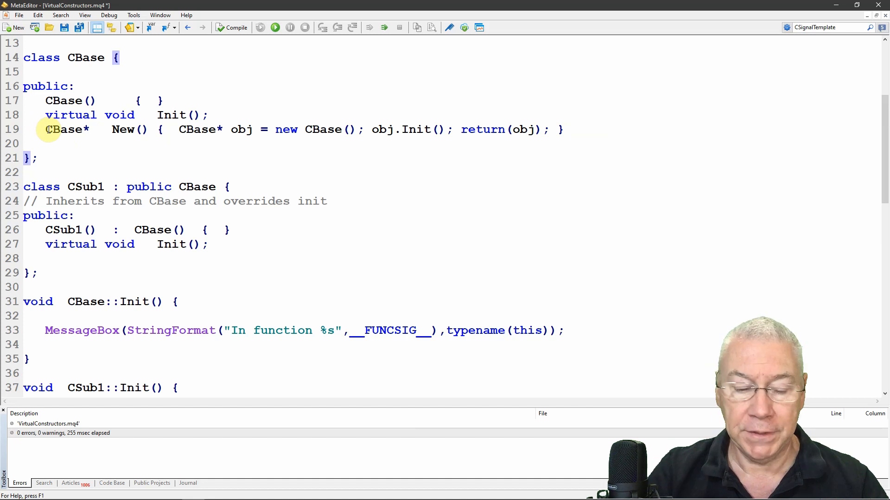
pyautogui.write('static')
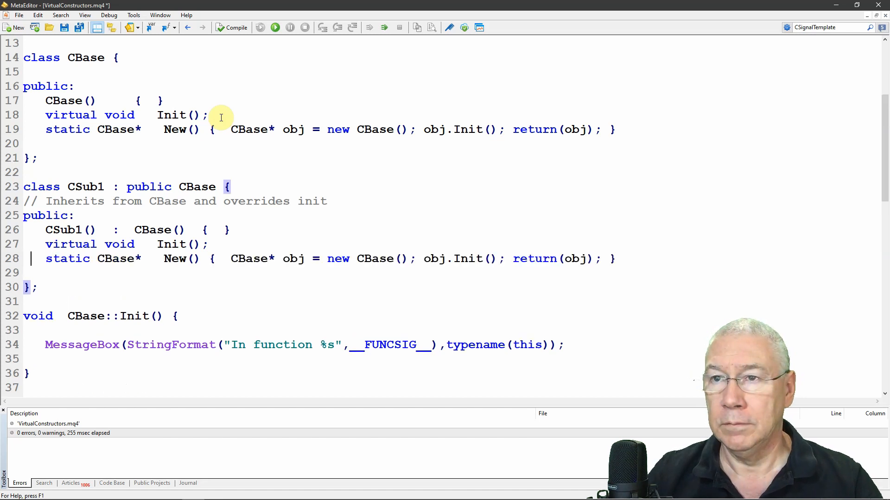
# Change CSub1's copied New() factory to return CSub1* and create a CSub1 object
pyautogui.doubleClick(118, 259)
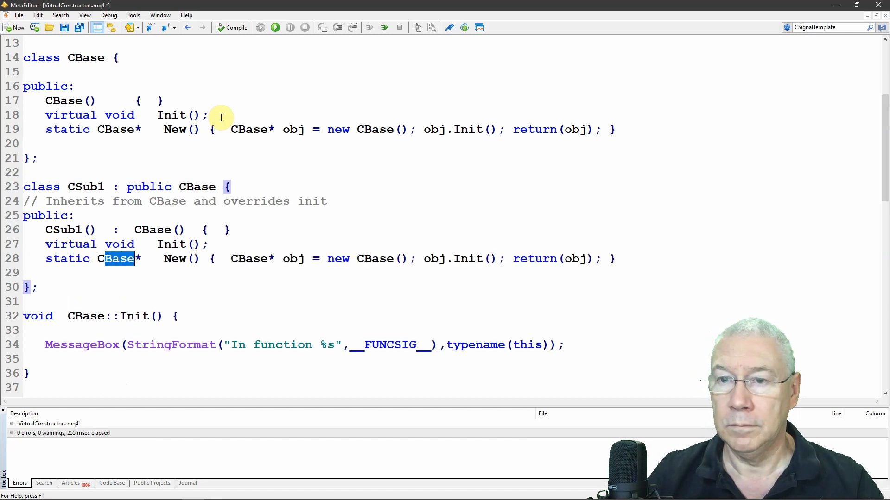
pyautogui.write('CSub1')
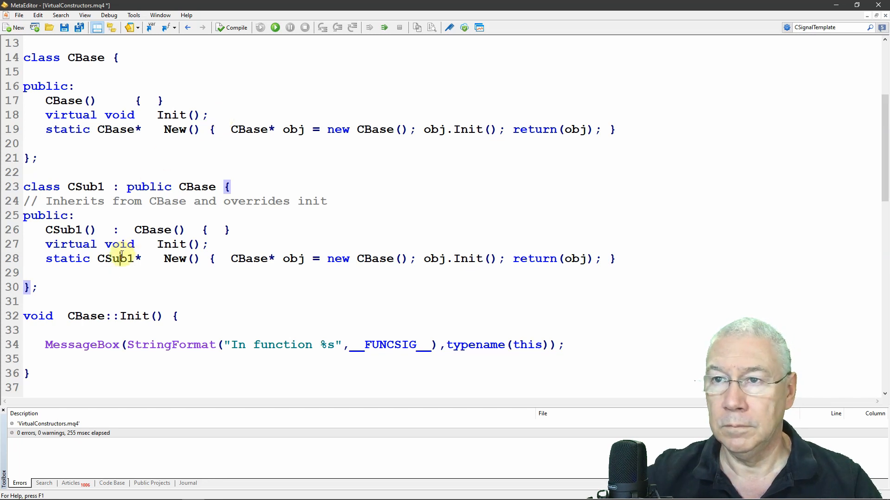
pyautogui.doubleClick(249, 259)
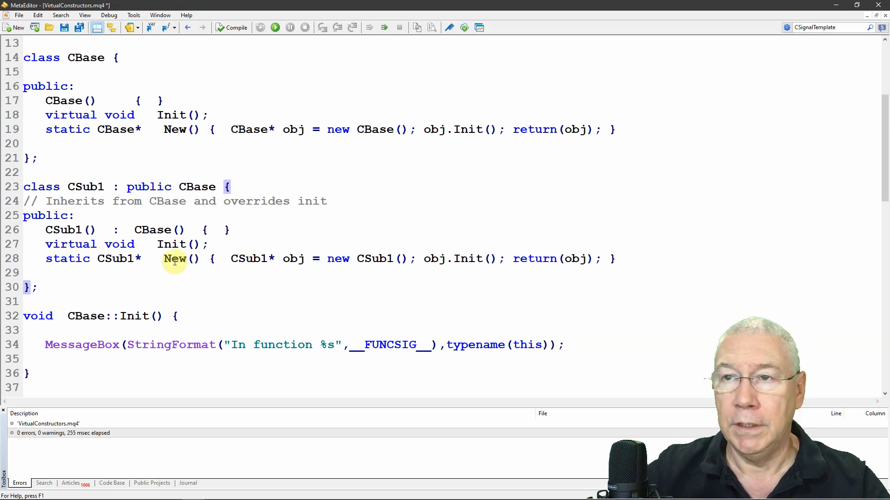
pyautogui.doubleClick(115, 259)
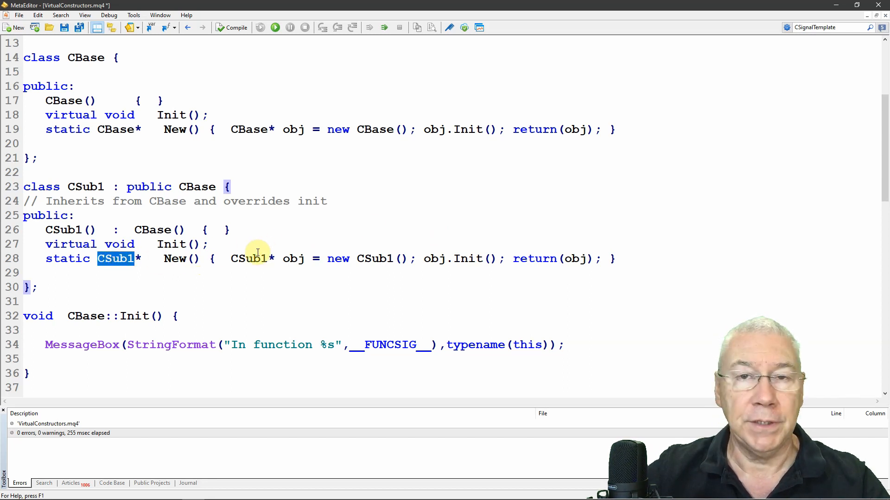
pyautogui.click(170, 244)
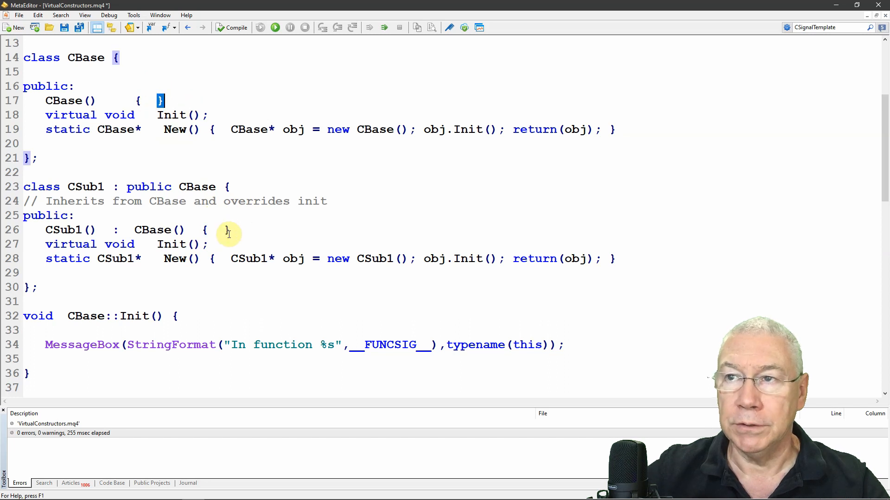
pyautogui.scroll(-3)
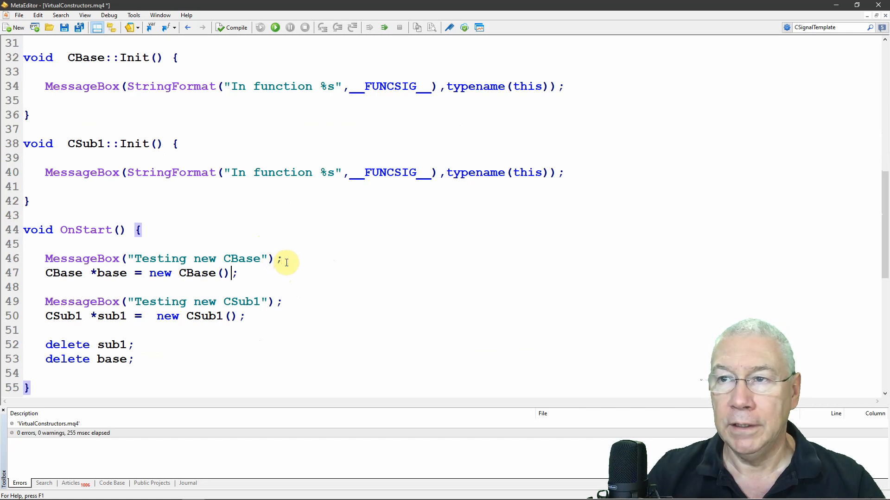
# Replace the new CBase() call on line 47 with CBase::New()
pyautogui.press('BackSpace')
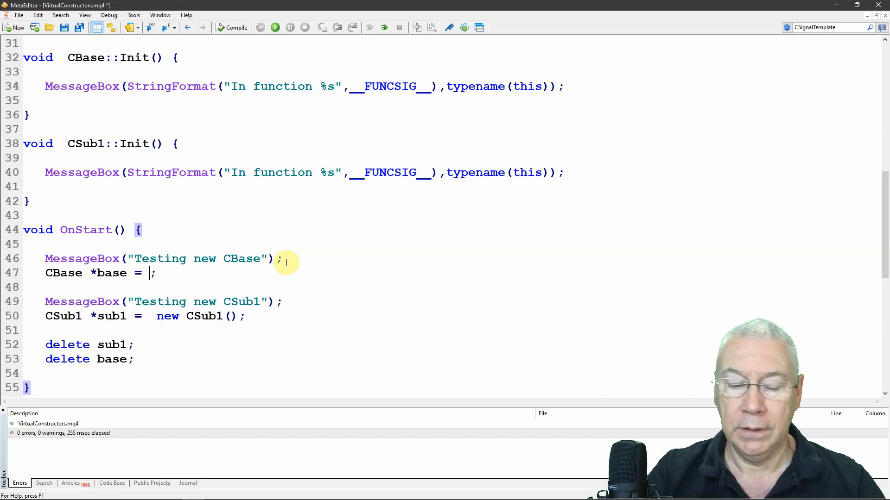
pyautogui.write('CBa;')
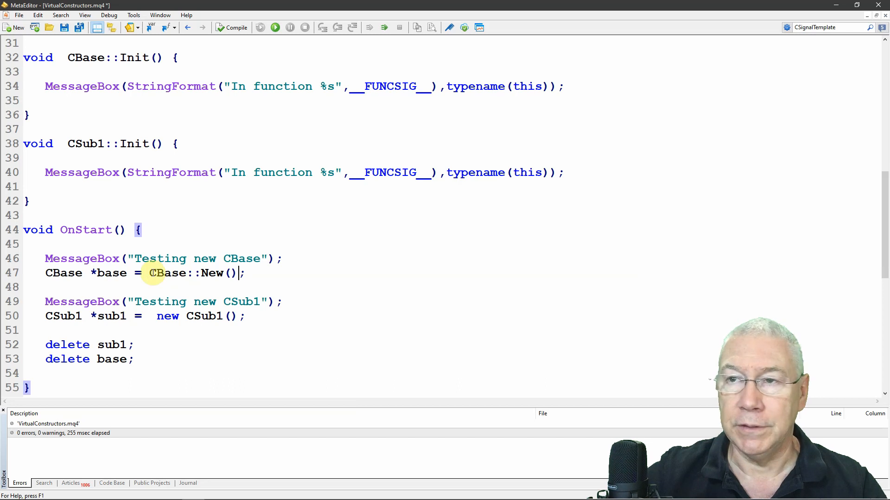
pyautogui.doubleClick(164, 272)
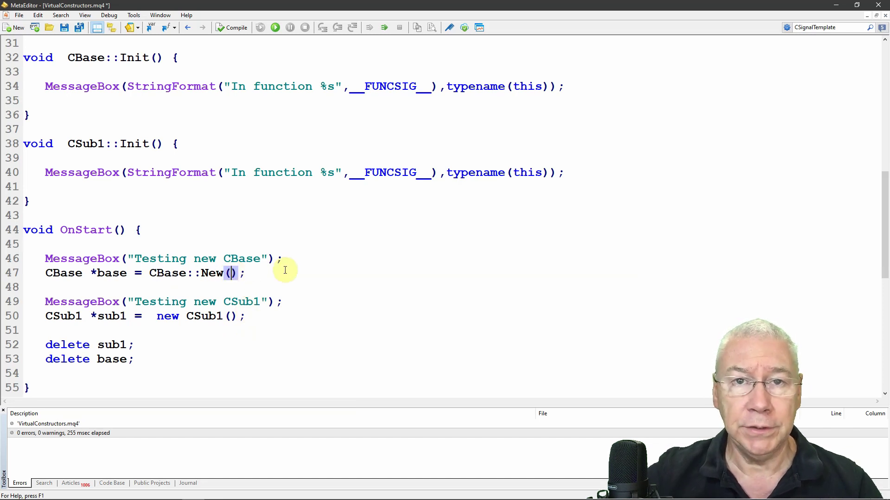
pyautogui.moveTo(261, 280)
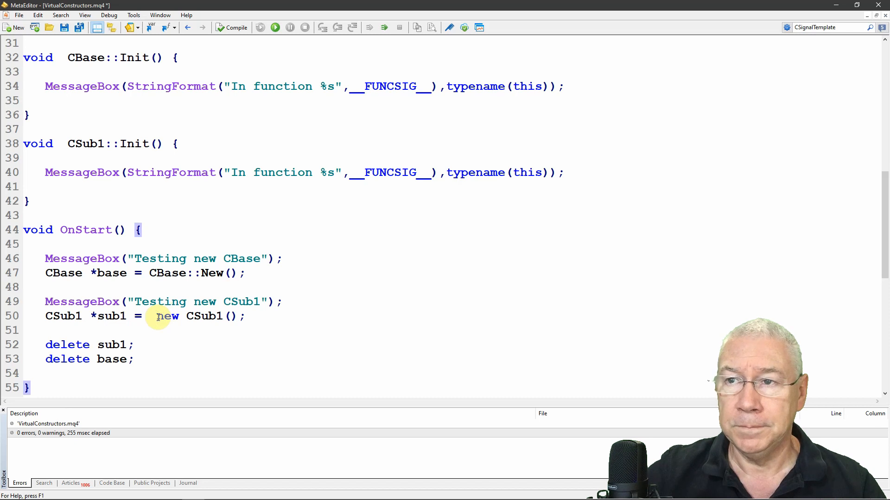
# Replace new CSub1() on line 50 with CSub1::New() for sub1
pyautogui.moveTo(157, 316); pyautogui.dragTo(240, 316)
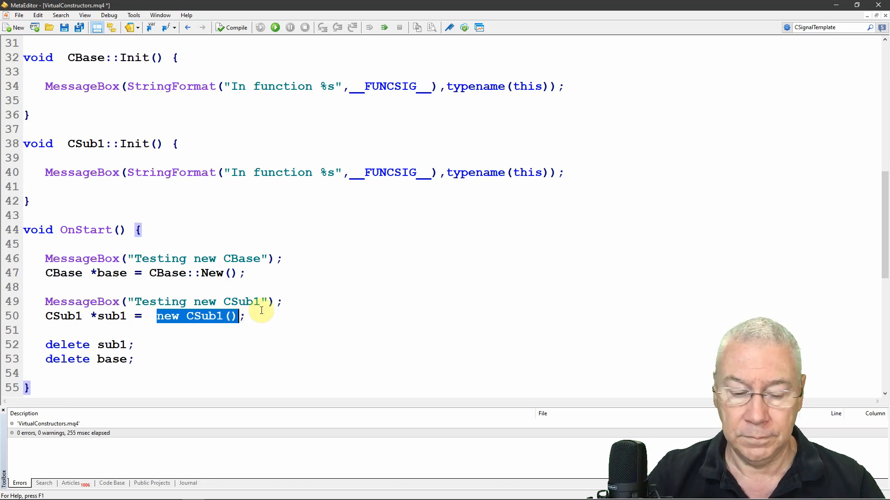
pyautogui.write('CSub1')
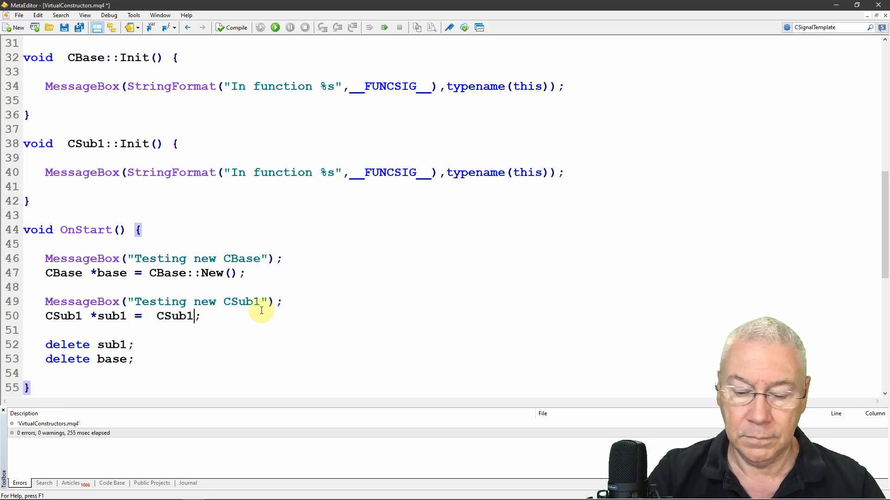
pyautogui.write('::New(')
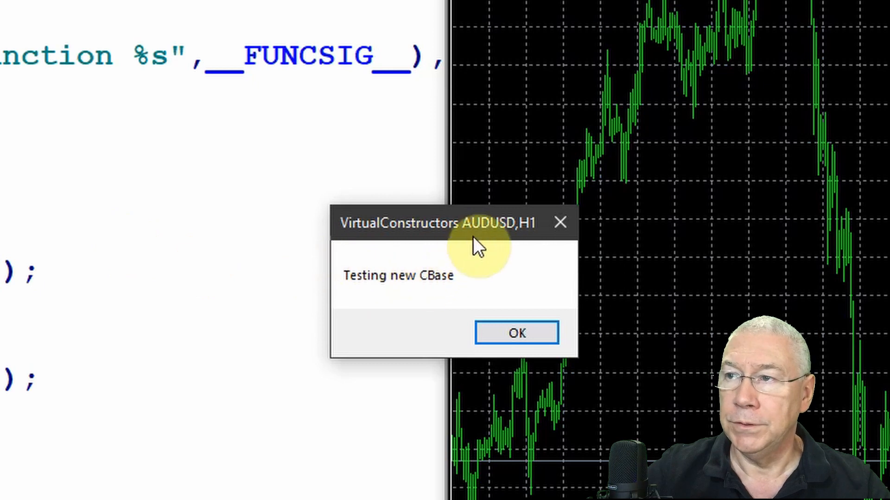
# Run the script and dismiss the Testing new CBase, CBase::Init, Testing new CSub1 and CSub1::Init messages
pyautogui.click(516, 332)
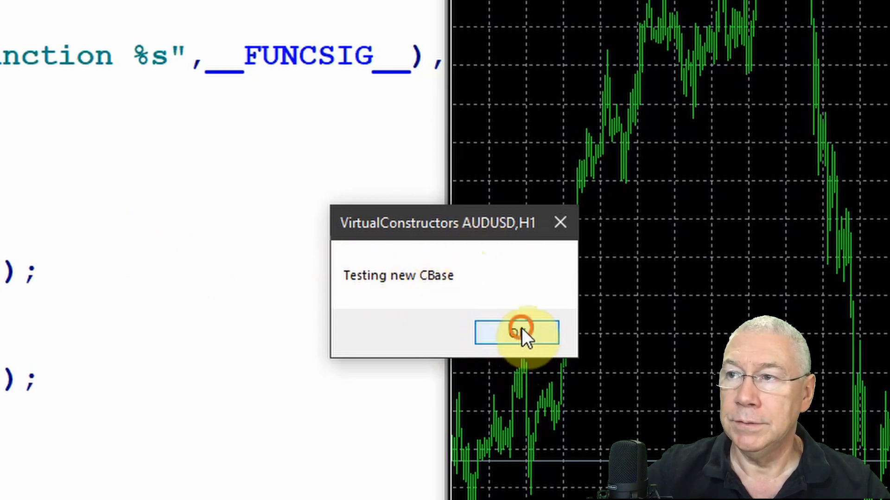
pyautogui.click(517, 333)
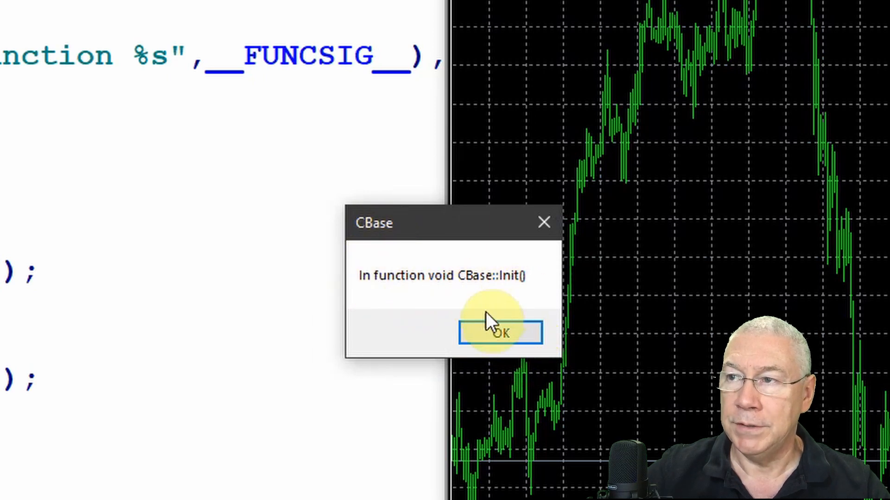
pyautogui.click(500, 333)
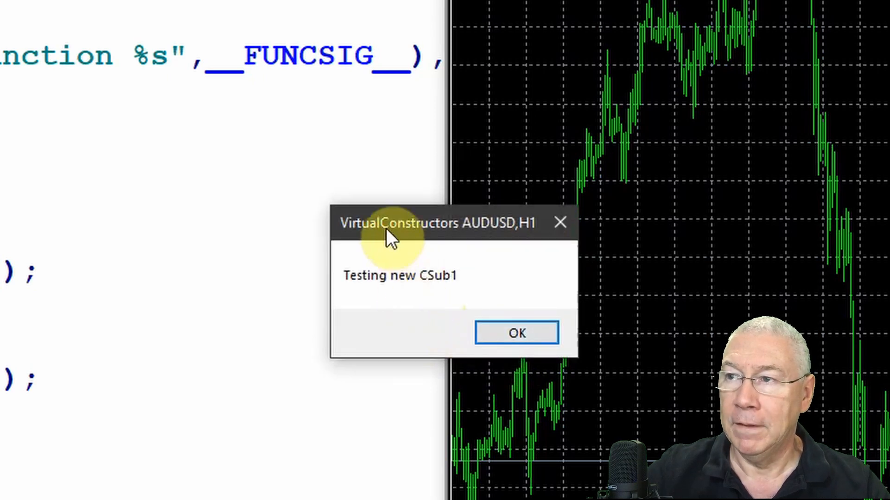
pyautogui.moveTo(446, 299)
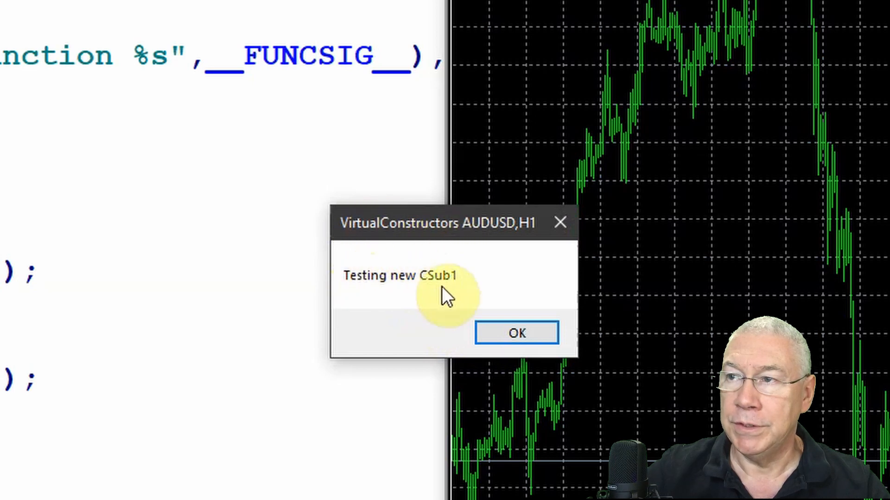
pyautogui.click(515, 333)
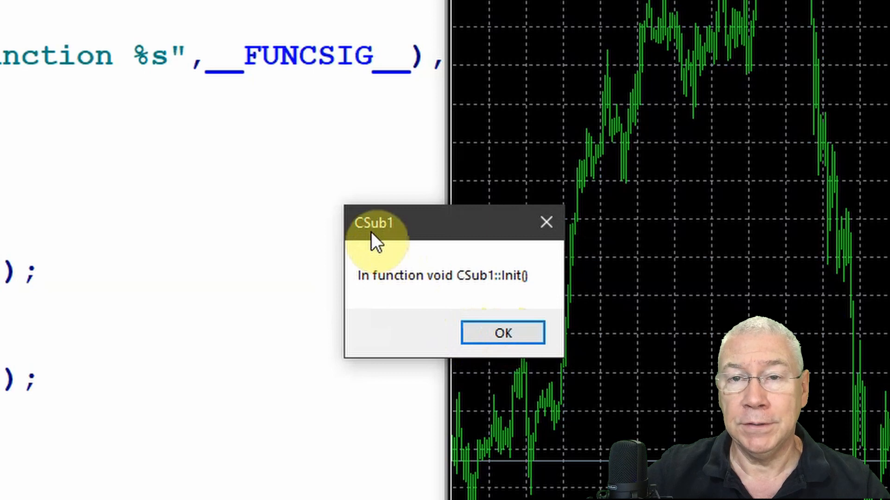
pyautogui.moveTo(527, 292)
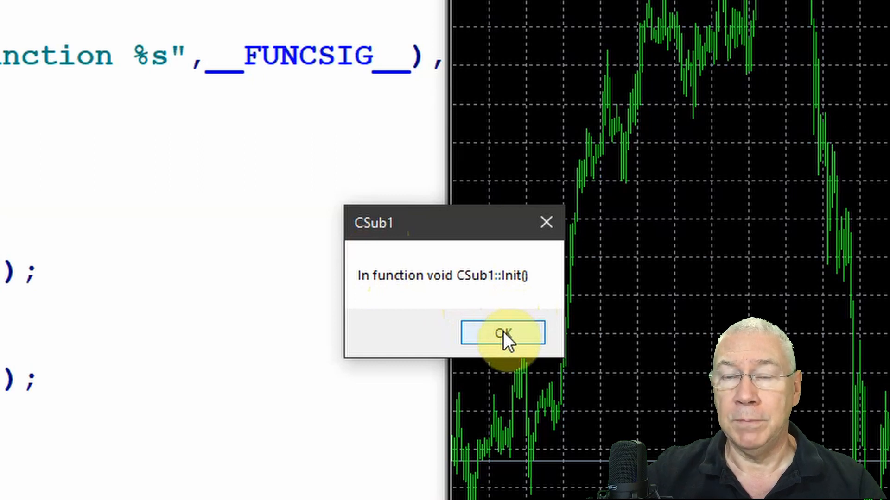
pyautogui.click(504, 333)
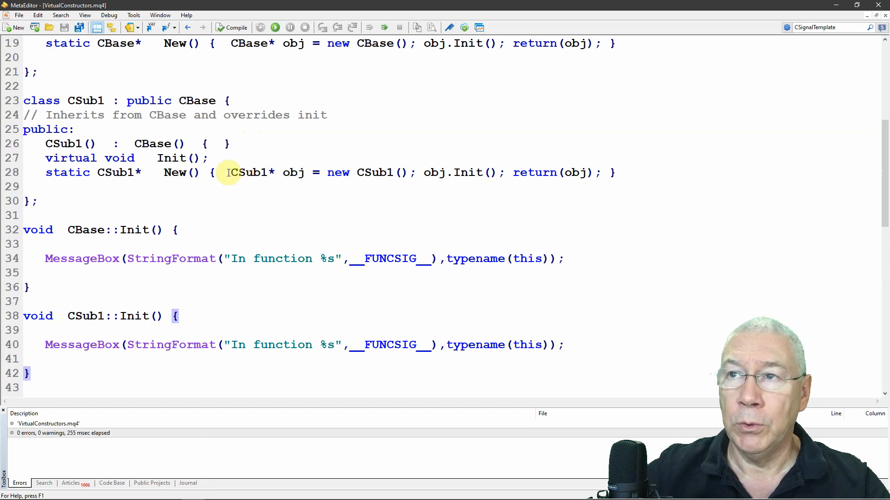
# Review the body of CSub1's New factory and scroll back to OnStart
pyautogui.moveTo(231, 172); pyautogui.dragTo(305, 173)
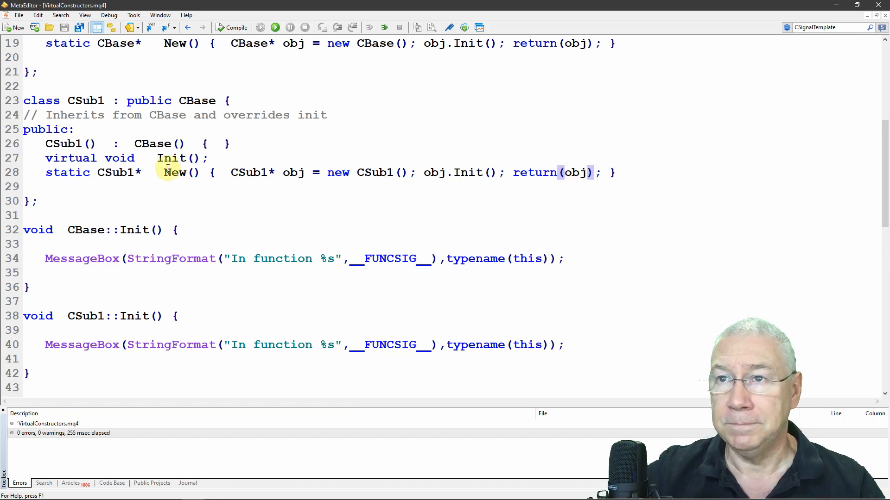
pyautogui.scroll(-3)
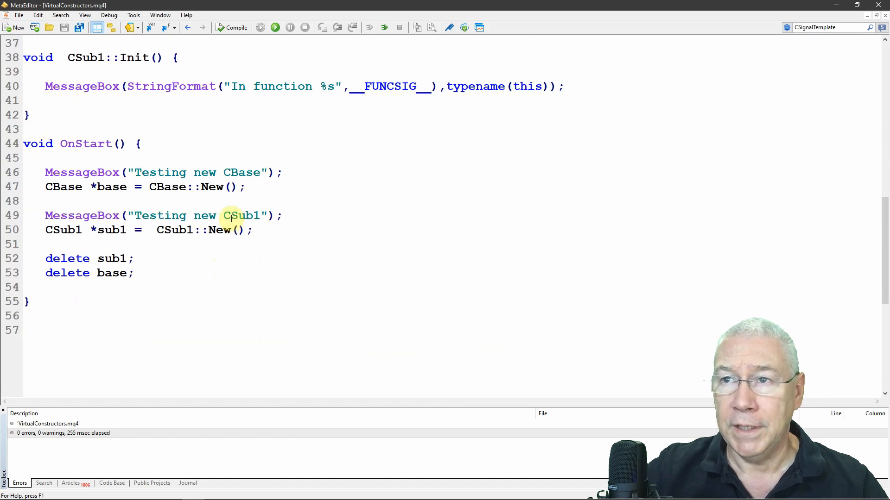
pyautogui.moveTo(258, 241)
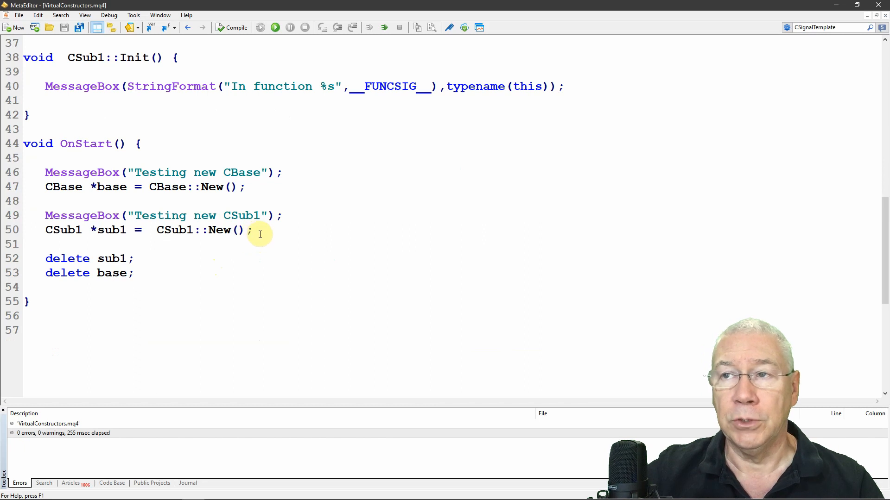
pyautogui.moveTo(290, 231)
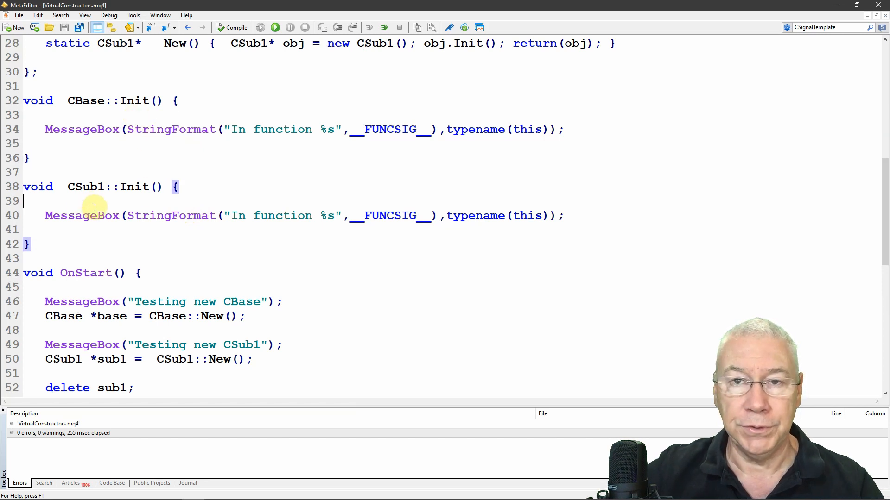
pyautogui.moveTo(116, 215)
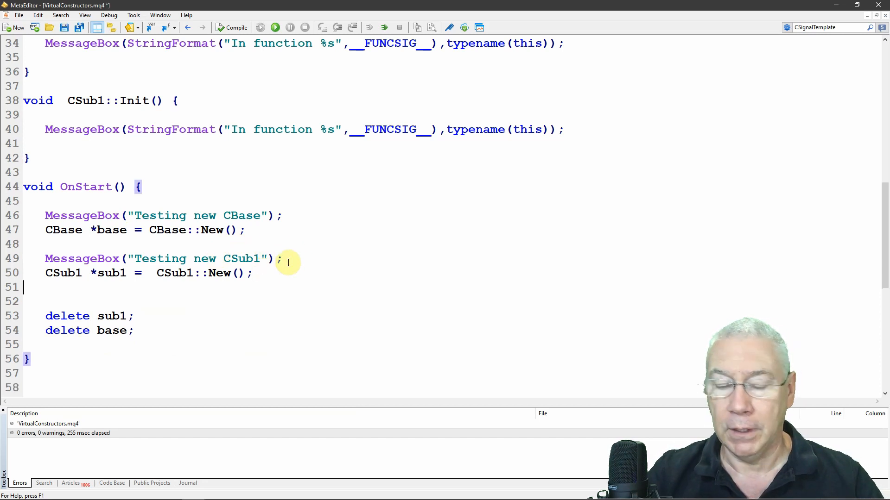
# Add 'CSub1 *subx = new CSub1();' to OnStart and compile with 0 errors
pyautogui.write('CSub1 *subx = new CSub1();')
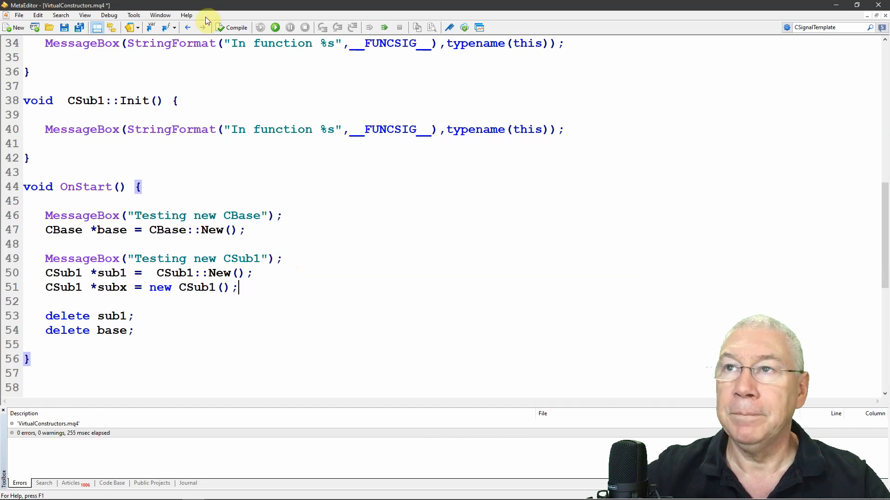
pyautogui.click(236, 27)
pyautogui.write('// Inherits from CBase and overrides init')
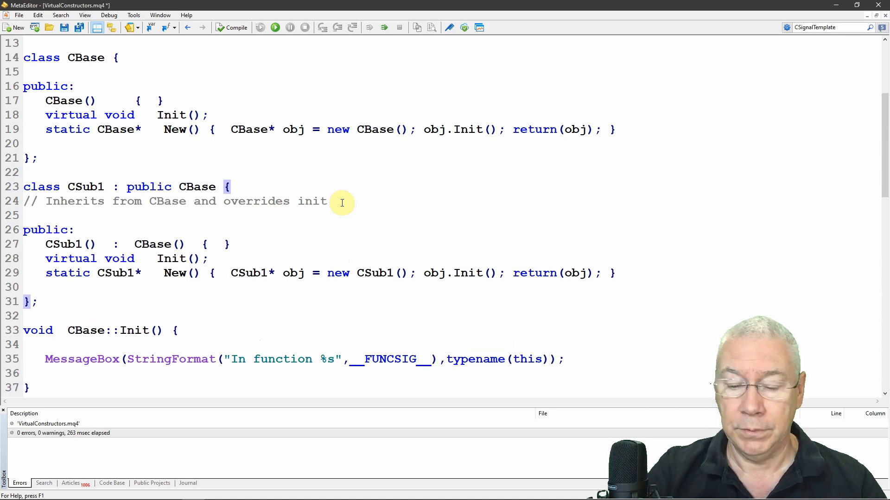
# Make CSub1's constructor and Init protected with New public, and compile to reveal the access error
pyautogui.write('protected:')
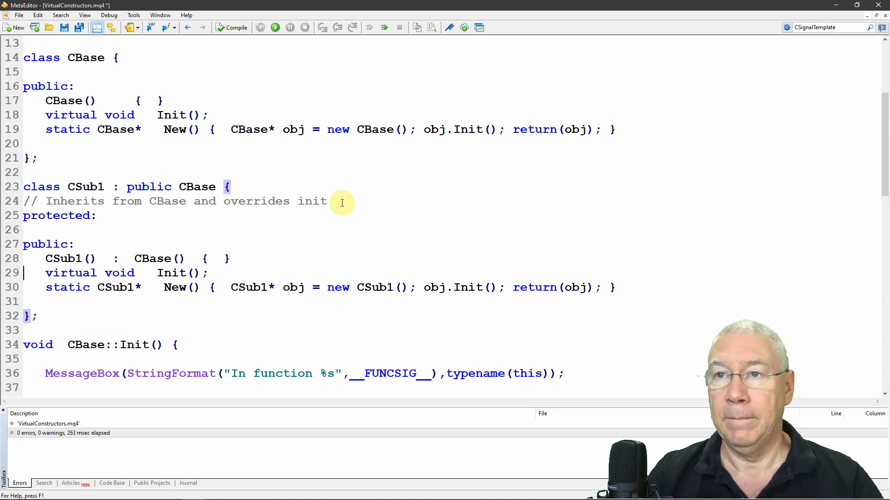
pyautogui.tripleClick(115, 259)
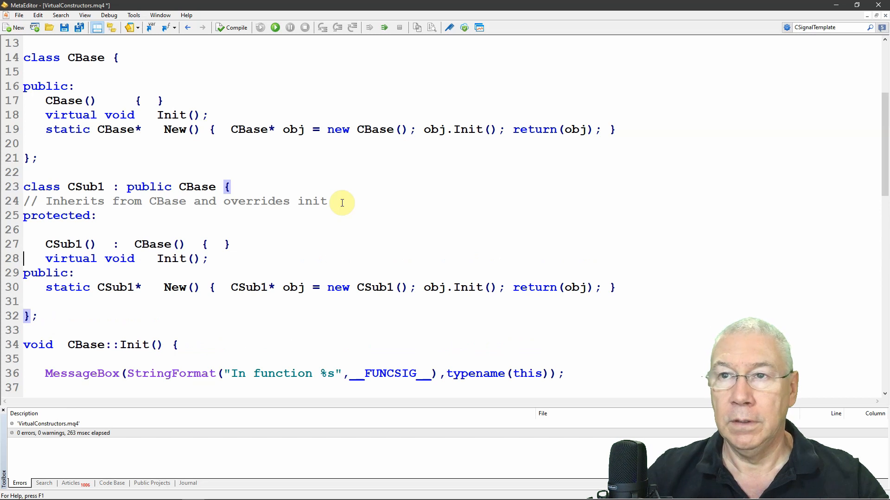
pyautogui.moveTo(155, 259)
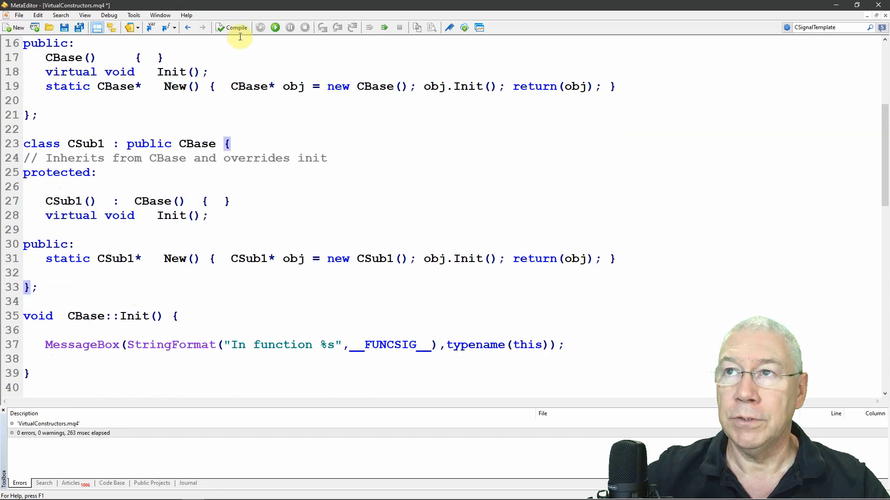
pyautogui.click(232, 26)
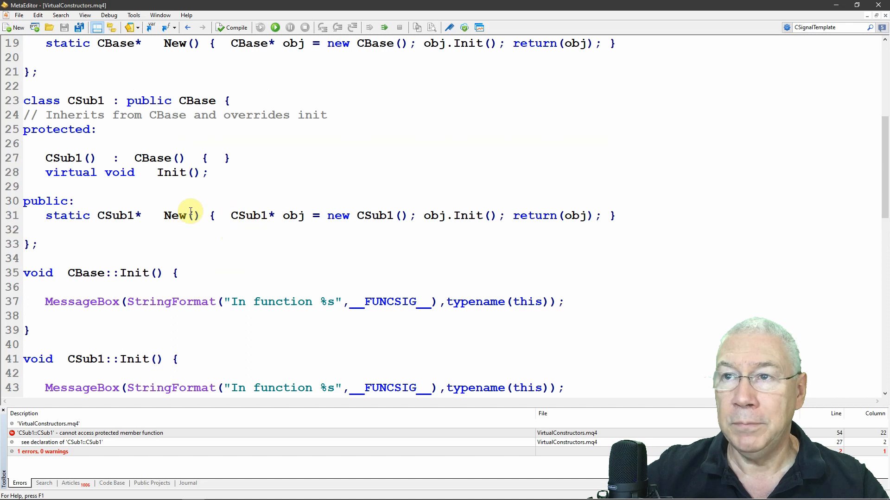
# Inspect CSub1's New factory and the flagged direct new CSub1() call on line 54
pyautogui.doubleClick(189, 216)
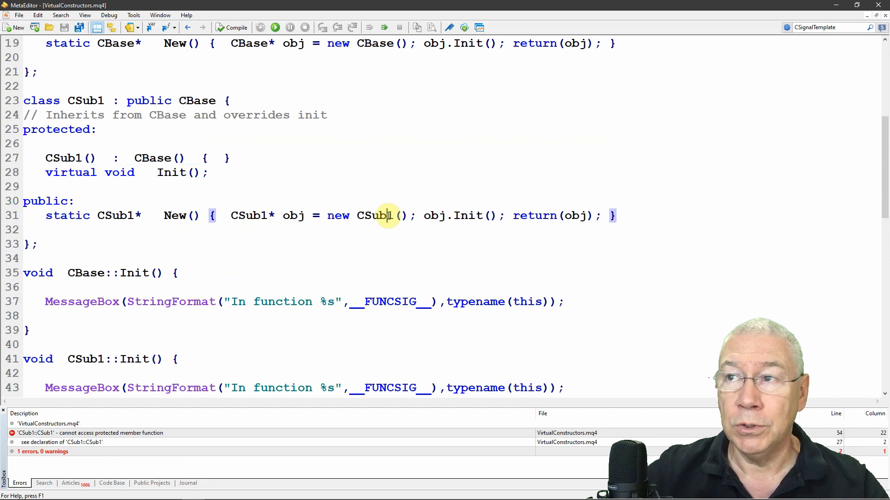
pyautogui.scroll(-3)
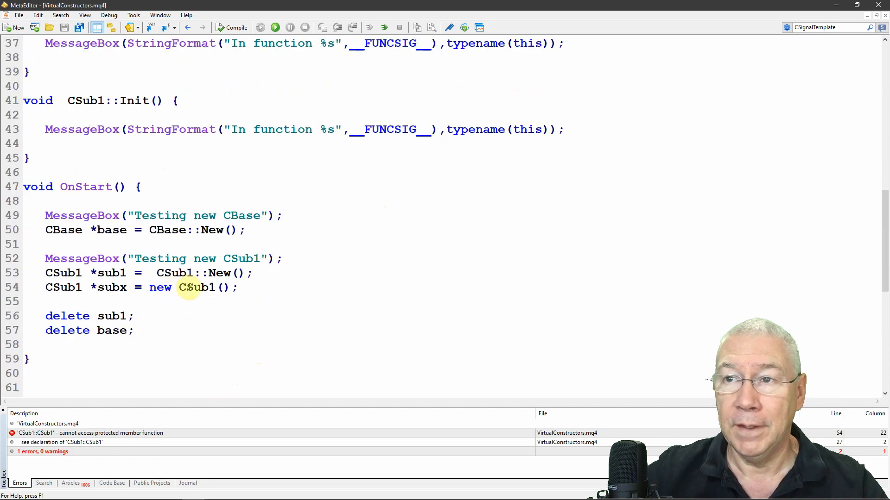
pyautogui.doubleClick(197, 287)
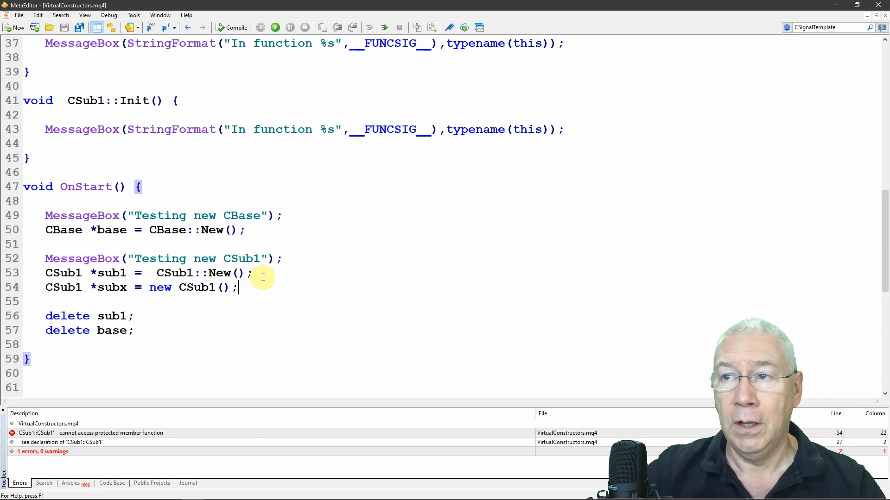
pyautogui.moveTo(266, 285)
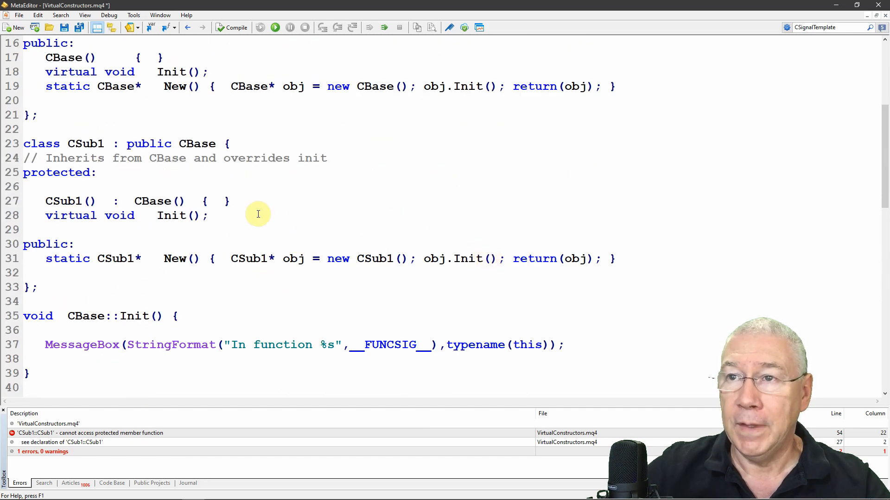
pyautogui.moveTo(168, 217)
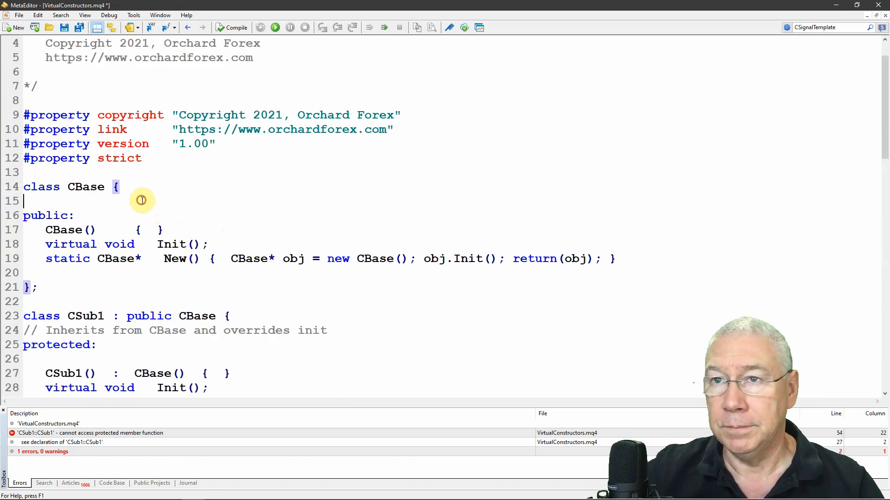
# Make CBase's constructor and Init protected, leaving New() public
pyautogui.write('protected:')
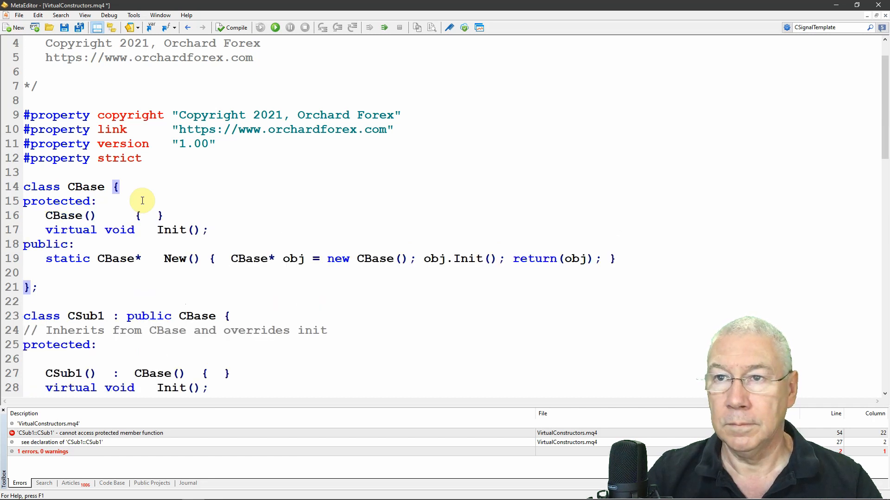
pyautogui.scroll(-3)
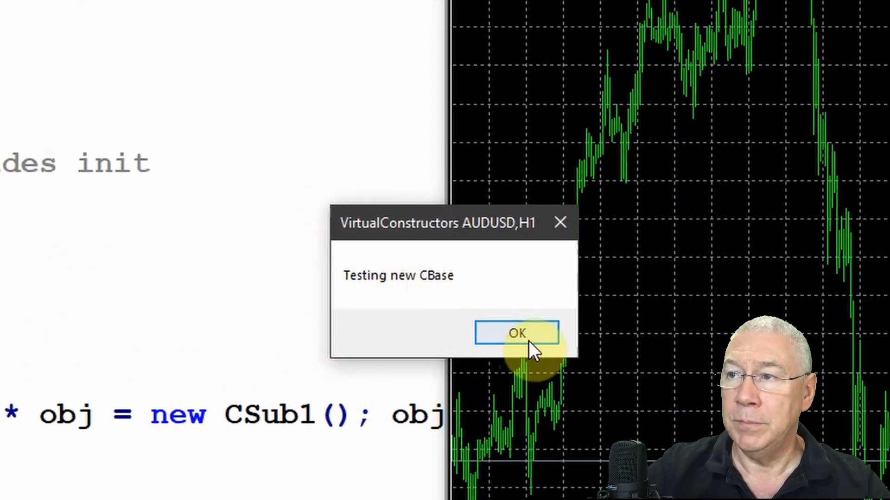
# Dismiss the four messages confirming CBase::Init and CSub1::Init were called
pyautogui.click(516, 334)
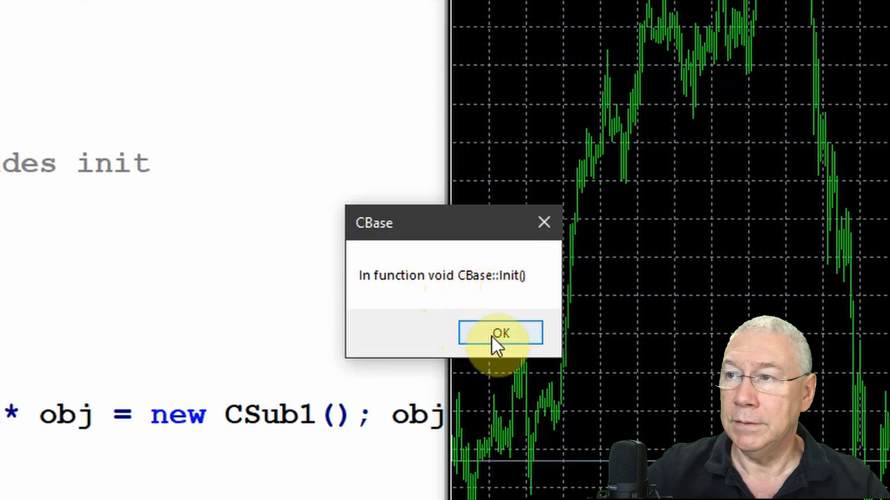
pyautogui.click(500, 333)
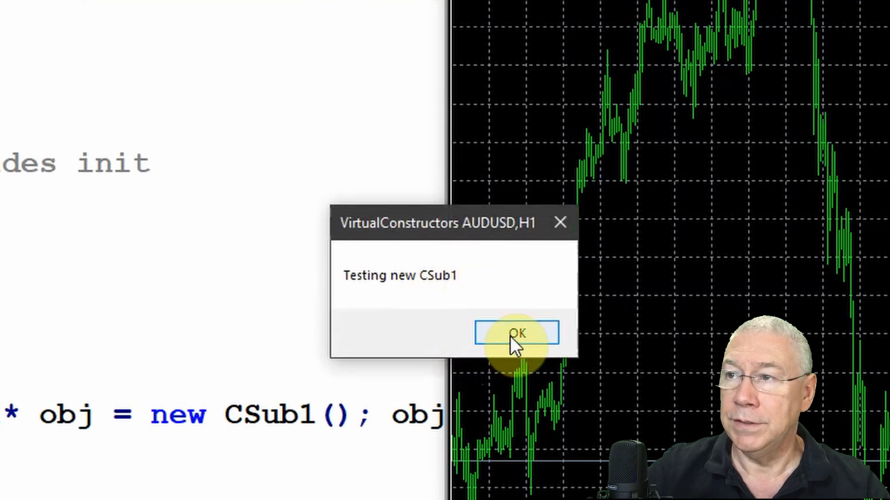
pyautogui.click(515, 333)
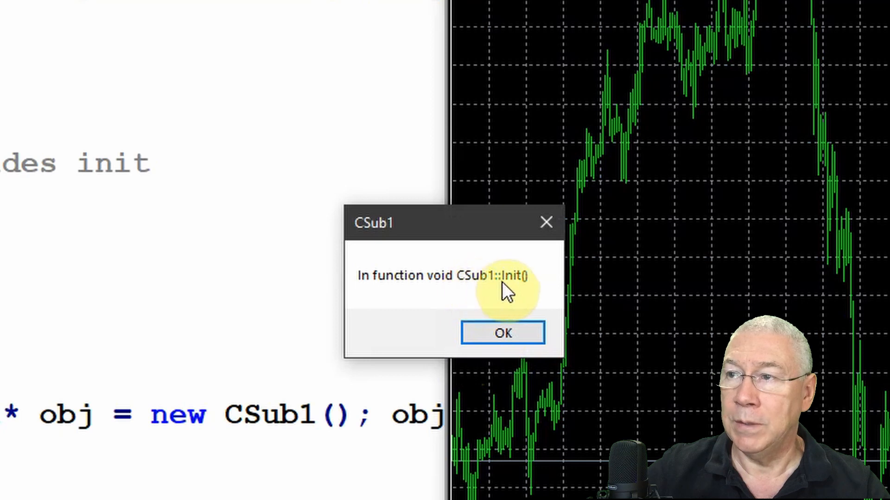
pyautogui.click(503, 333)
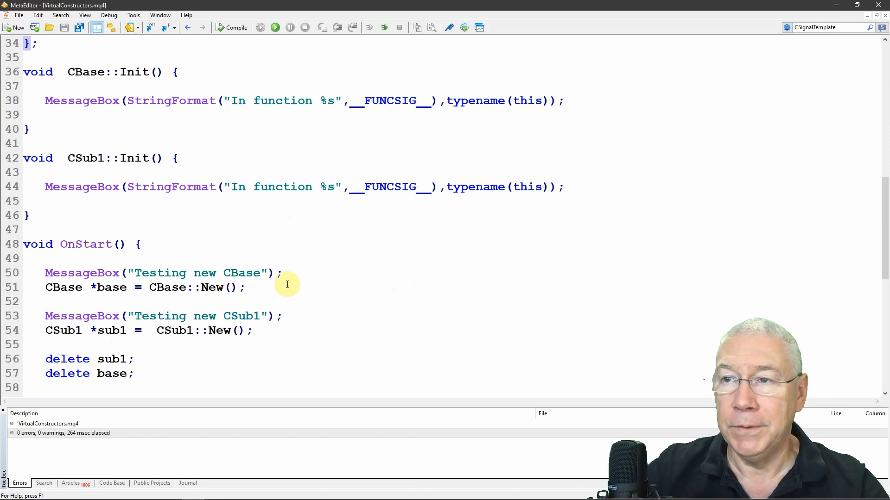
pyautogui.moveTo(298, 290)
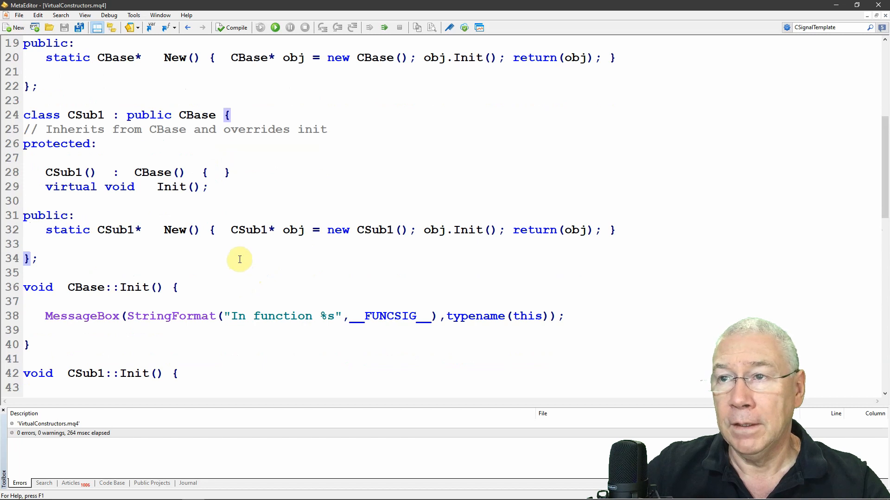
pyautogui.click(229, 172)
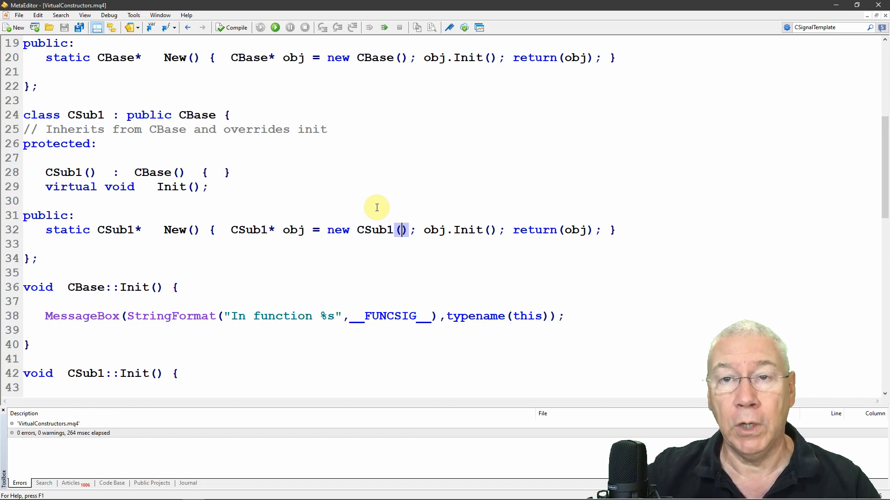
pyautogui.moveTo(506, 236)
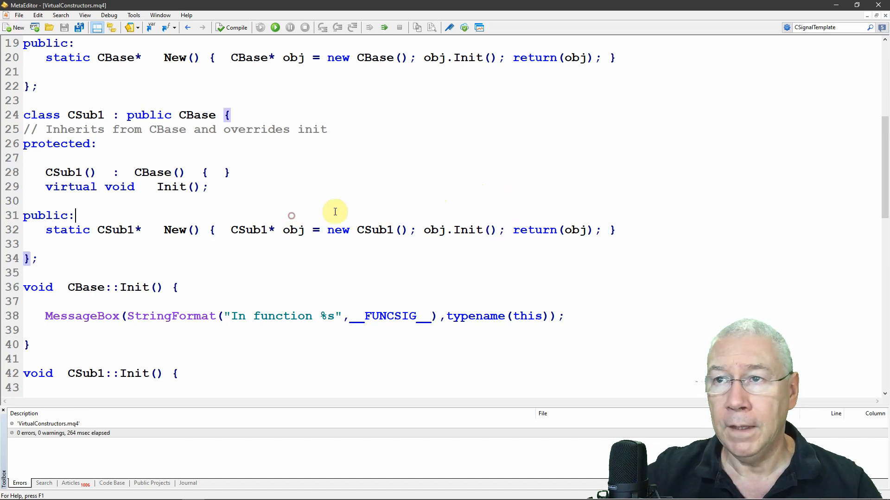
pyautogui.moveTo(270, 182)
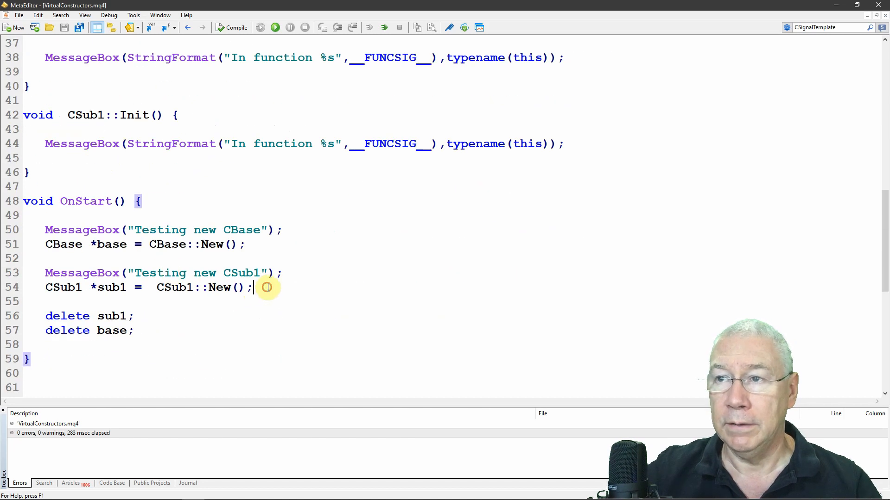
pyautogui.write('CSub1 *subx = new CSub1();')
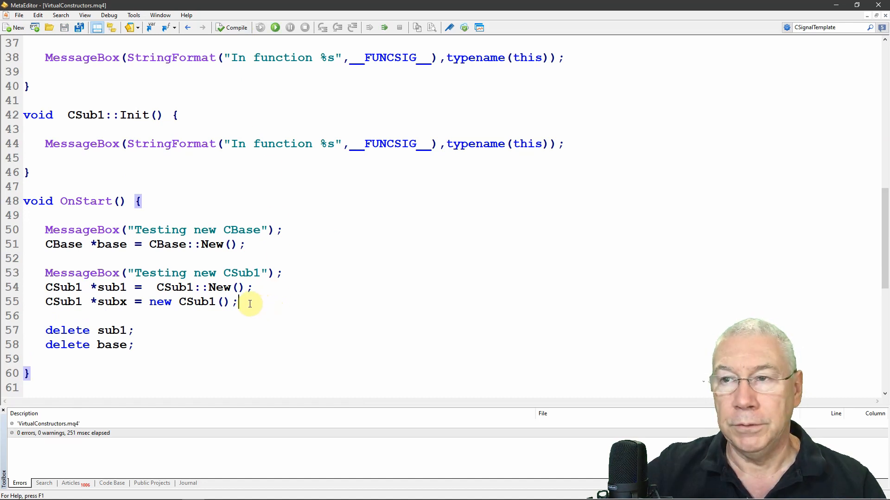
pyautogui.scroll(3)
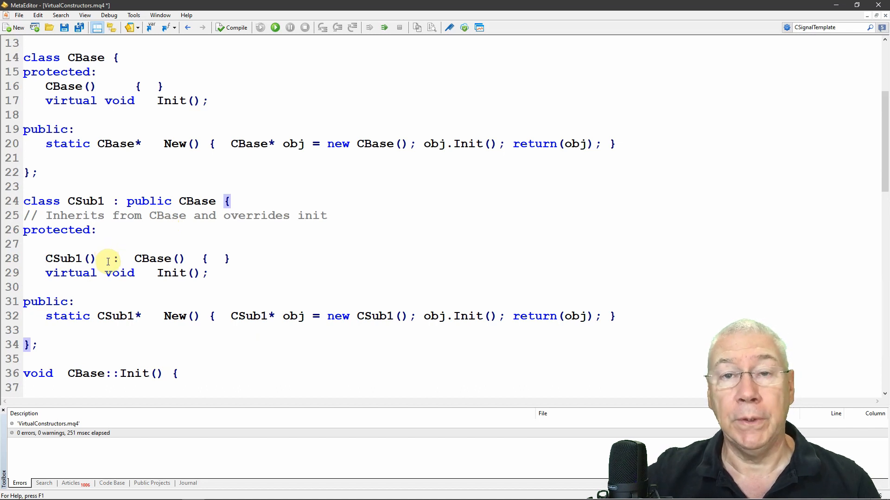
pyautogui.scroll(-3)
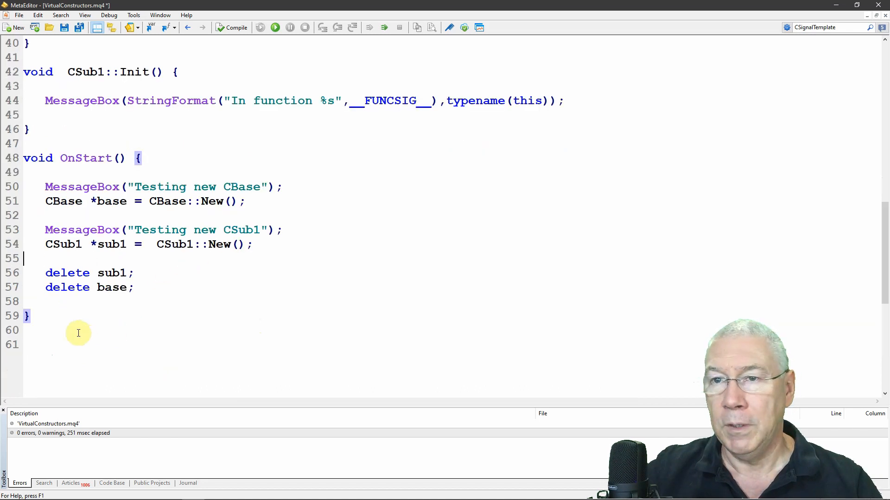
pyautogui.moveTo(71, 330)
pyautogui.write('CSub1* NewSub1() { CSub1* obj=new CSub1(); obj.Init(); return(obj);  }')
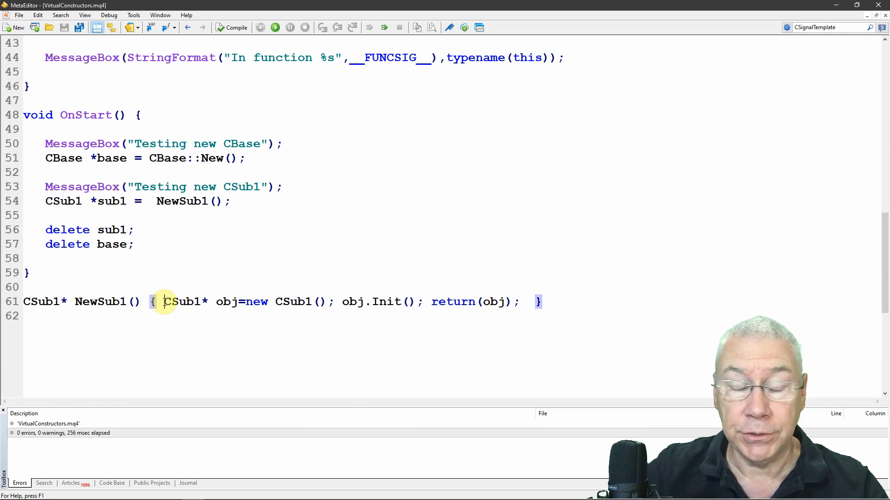
# Move CSub1's constructor and Init below public: so NewSub1() can use them
pyautogui.moveTo(165, 302); pyautogui.dragTo(520, 301)
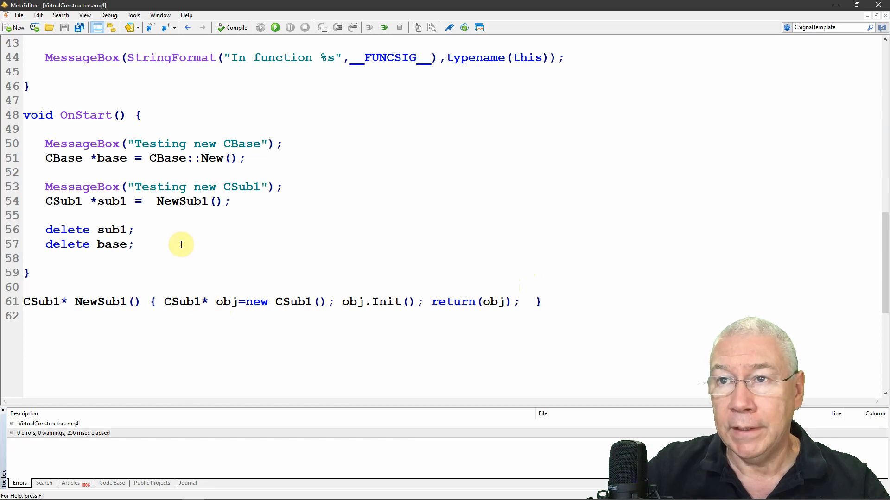
pyautogui.moveTo(247, 289)
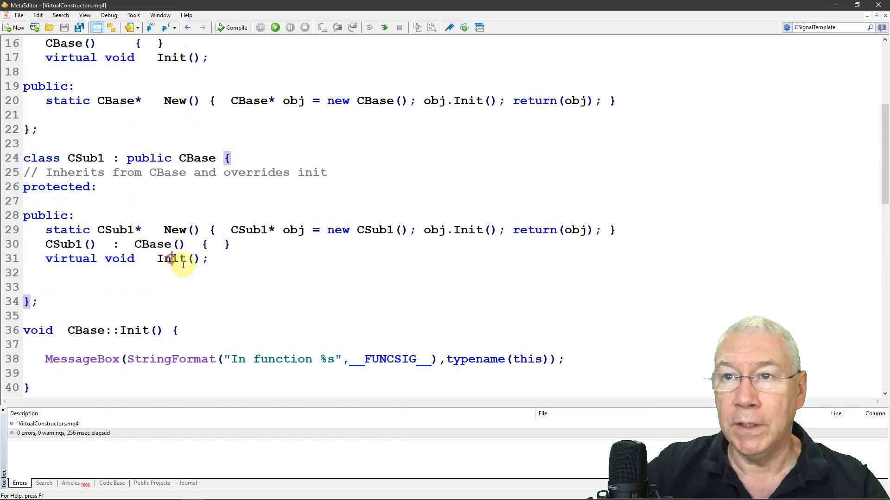
pyautogui.scroll(-3)
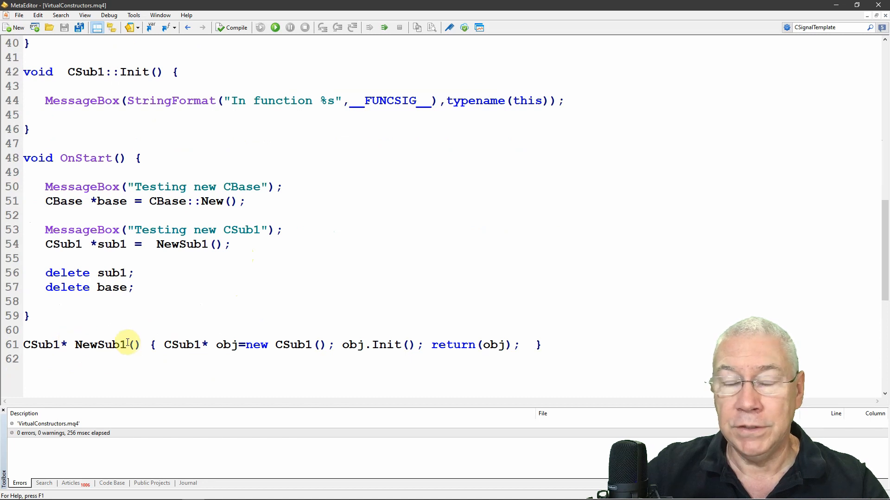
pyautogui.moveTo(238, 345)
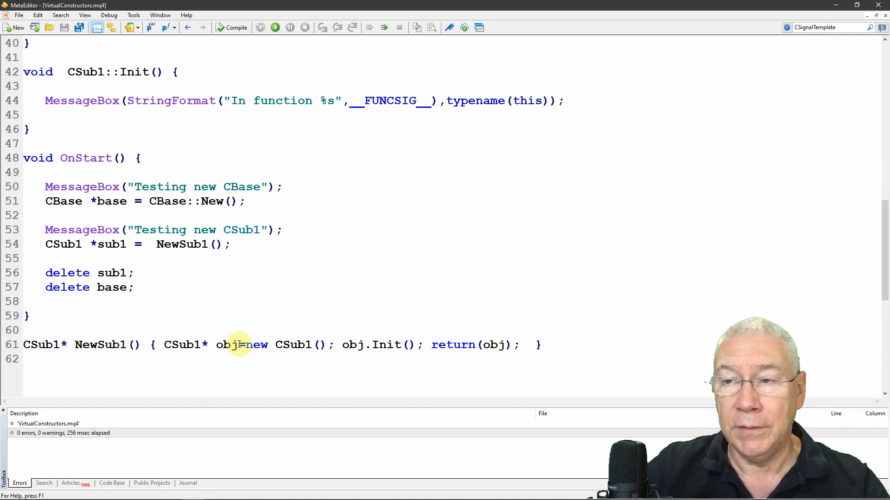
pyautogui.moveTo(224, 317)
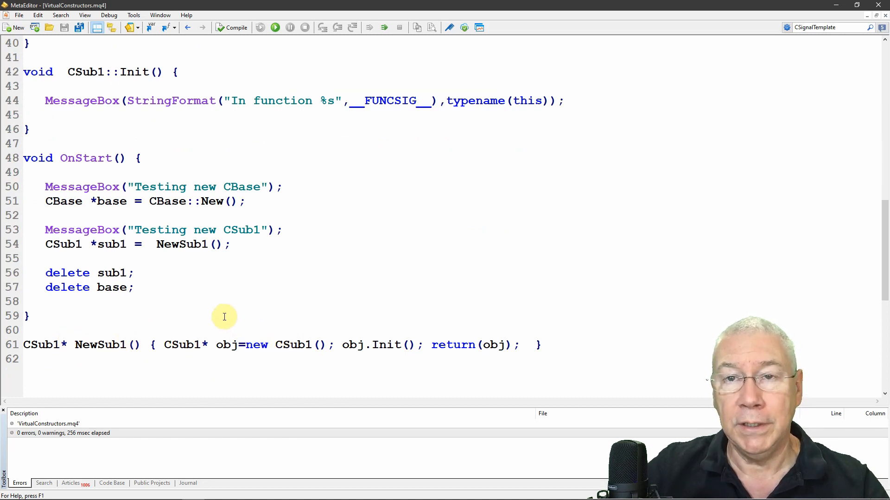
pyautogui.moveTo(271, 313)
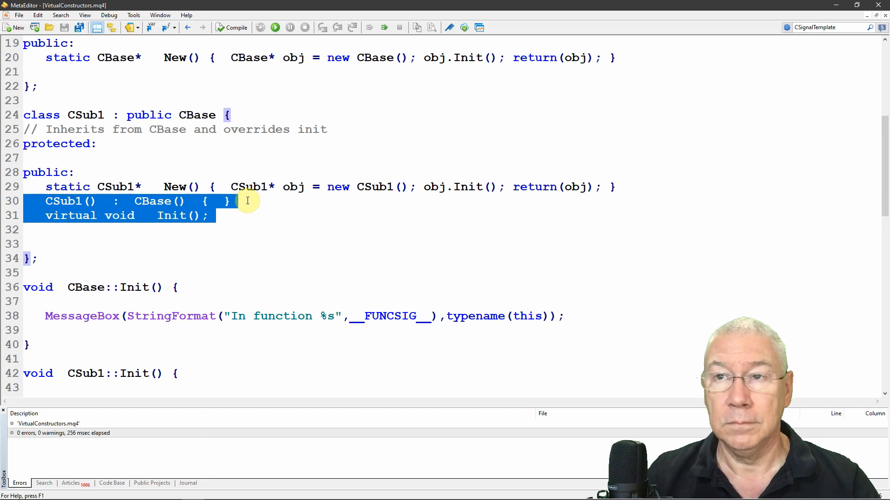
# Return CSub1's constructor and Init to protected and compile, yielding two access errors in NewSub1()
pyautogui.press('Delete')
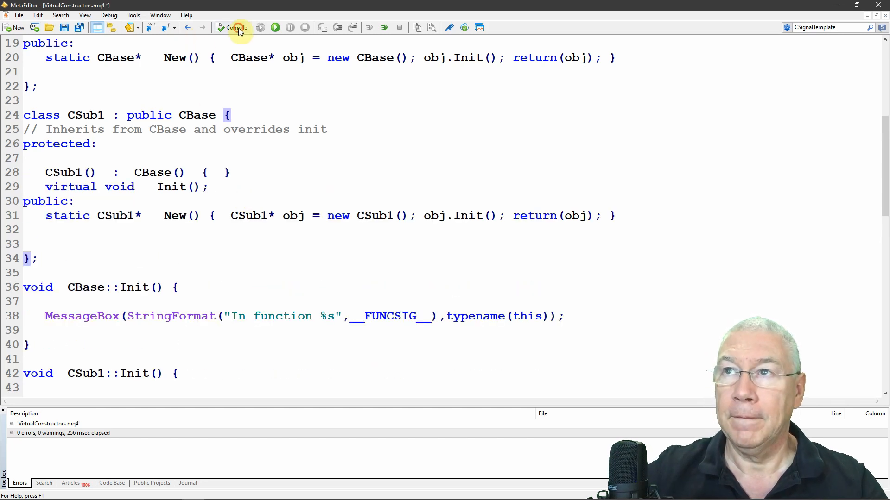
pyautogui.click(235, 27)
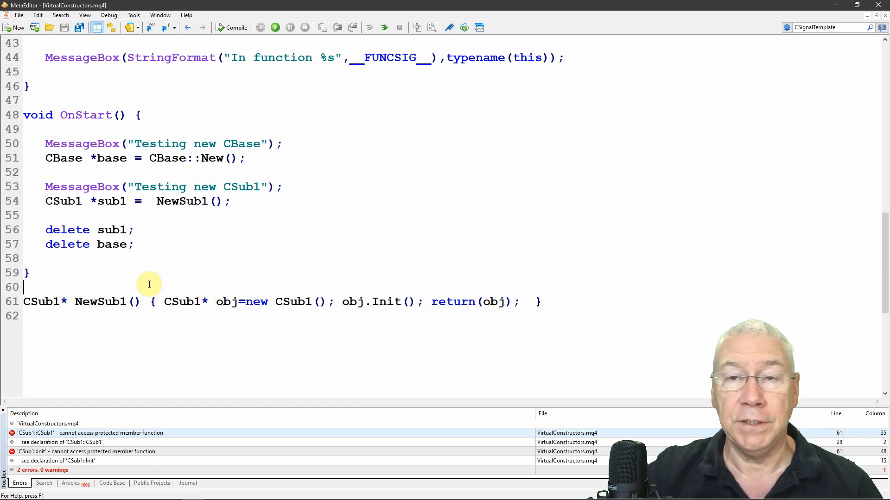
pyautogui.moveTo(171, 285)
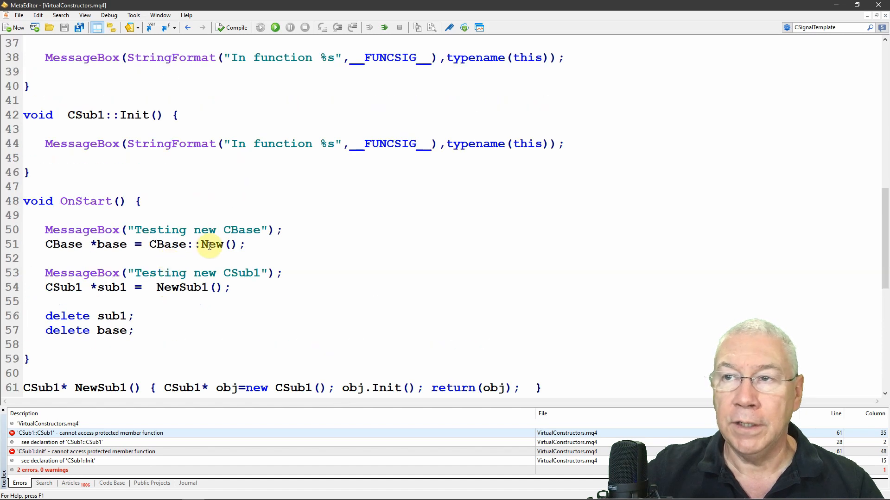
pyautogui.doubleClick(166, 245)
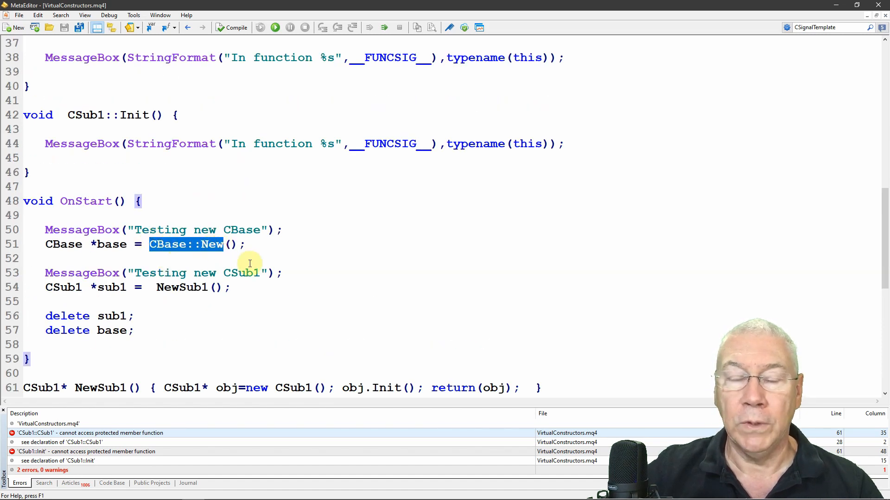
pyautogui.click(232, 244)
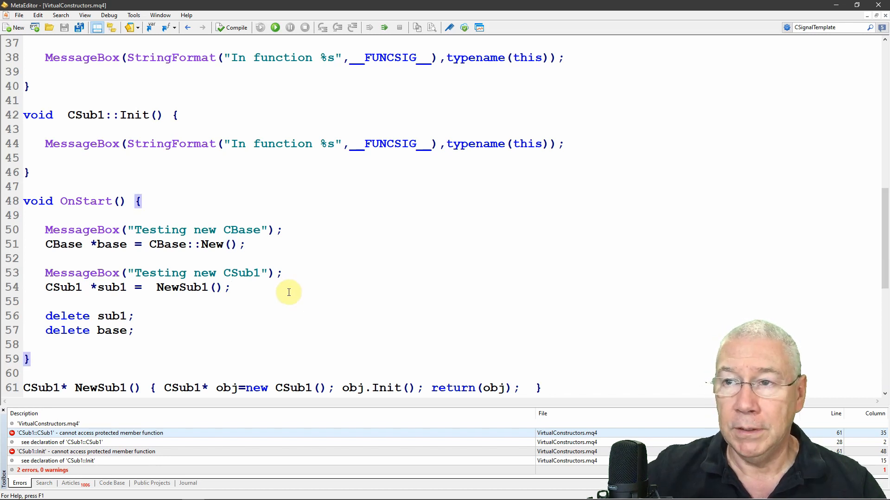
pyautogui.click(231, 287)
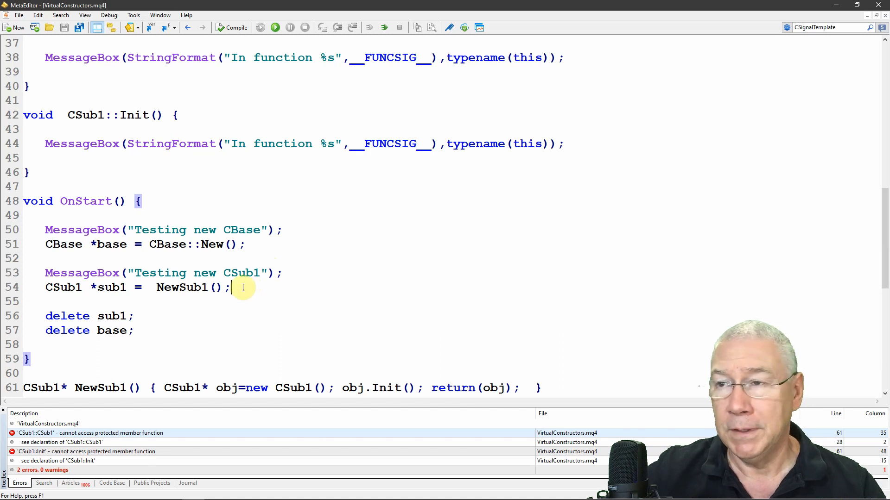